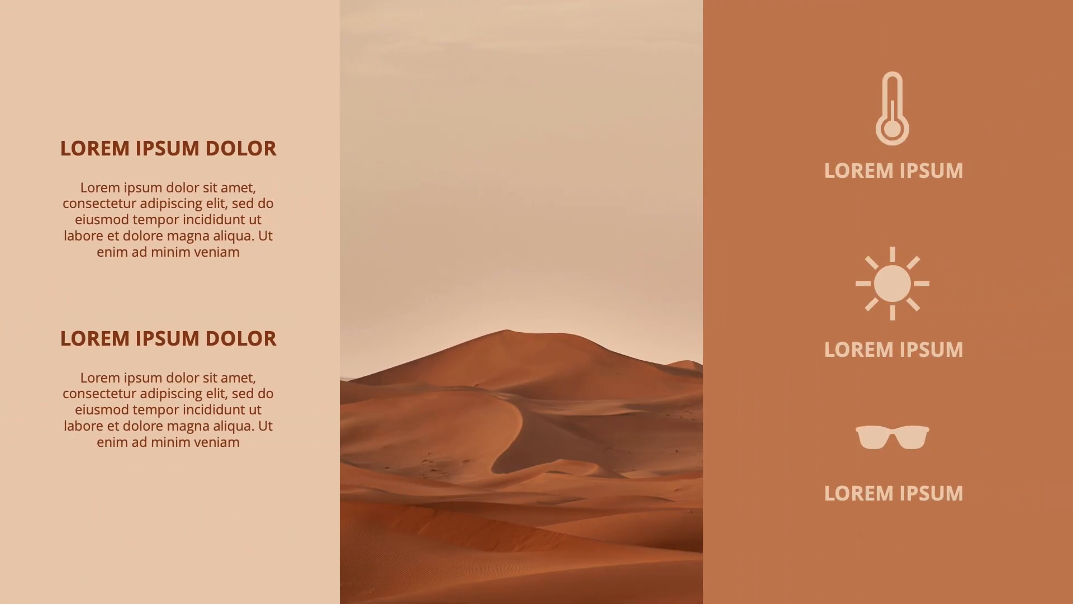
- Give the large white letter D a soft, diffuse outer drop shadow
key("Right")
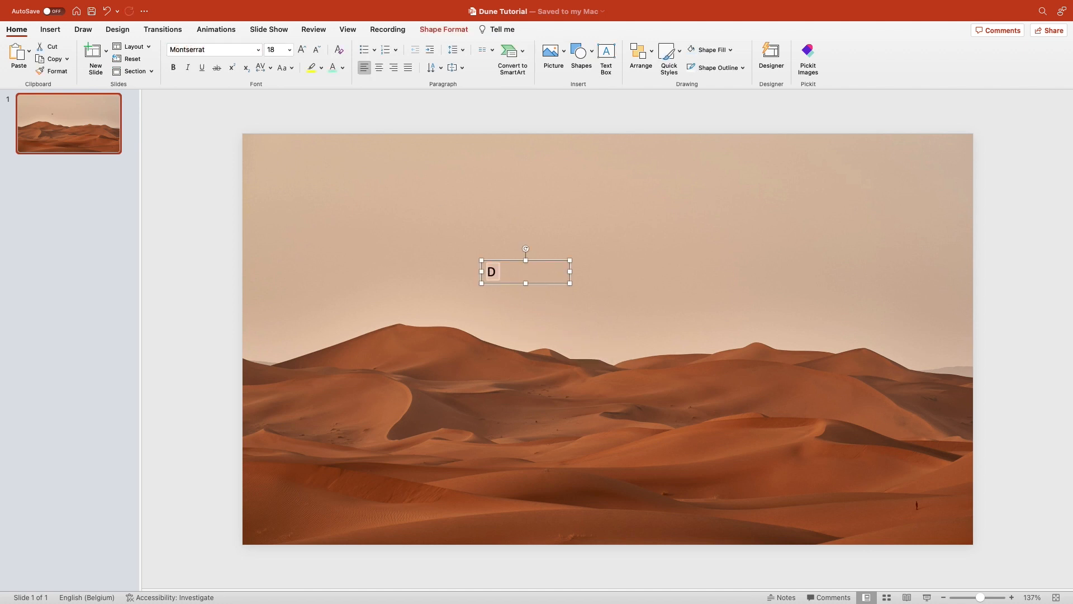
left_click(277, 49)
type("199")
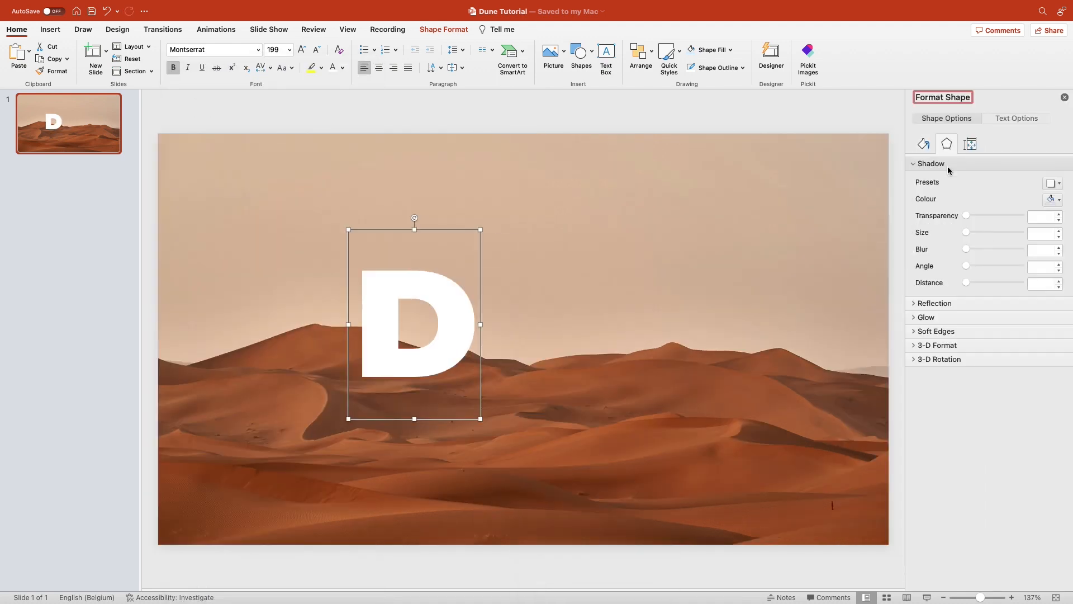
left_click(1050, 182)
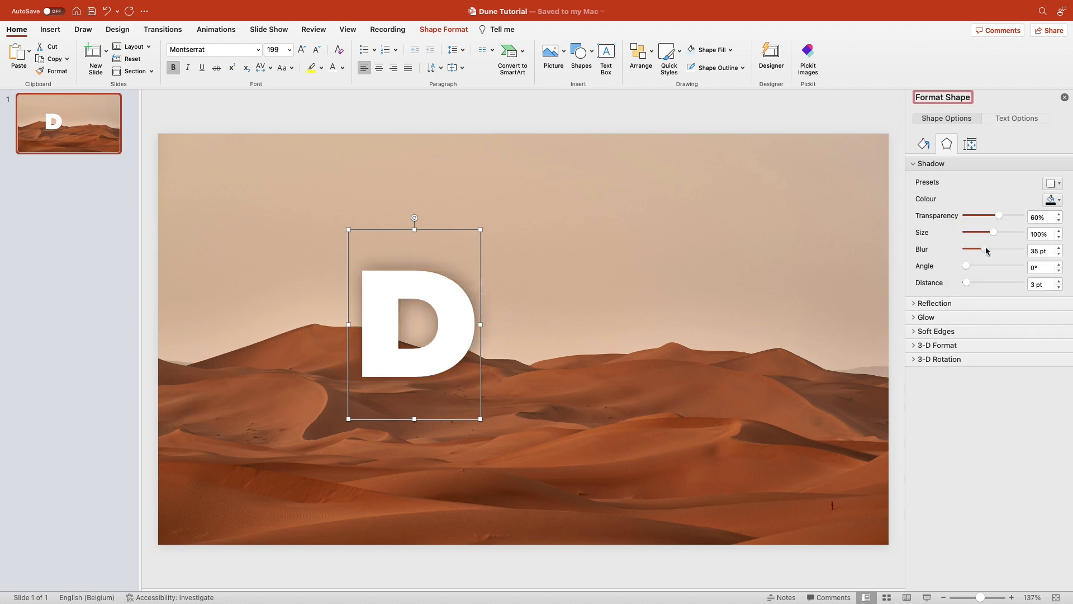
left_click_drag(966, 282, 977, 281)
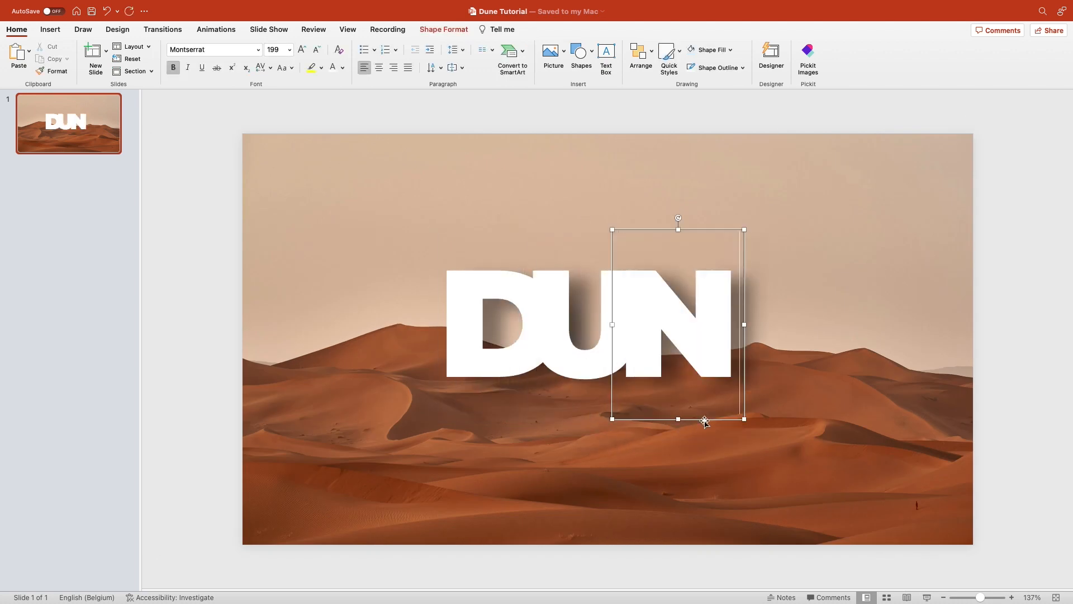
- Send the letter E to the back and bring the letter D to the front
right_click(706, 423)
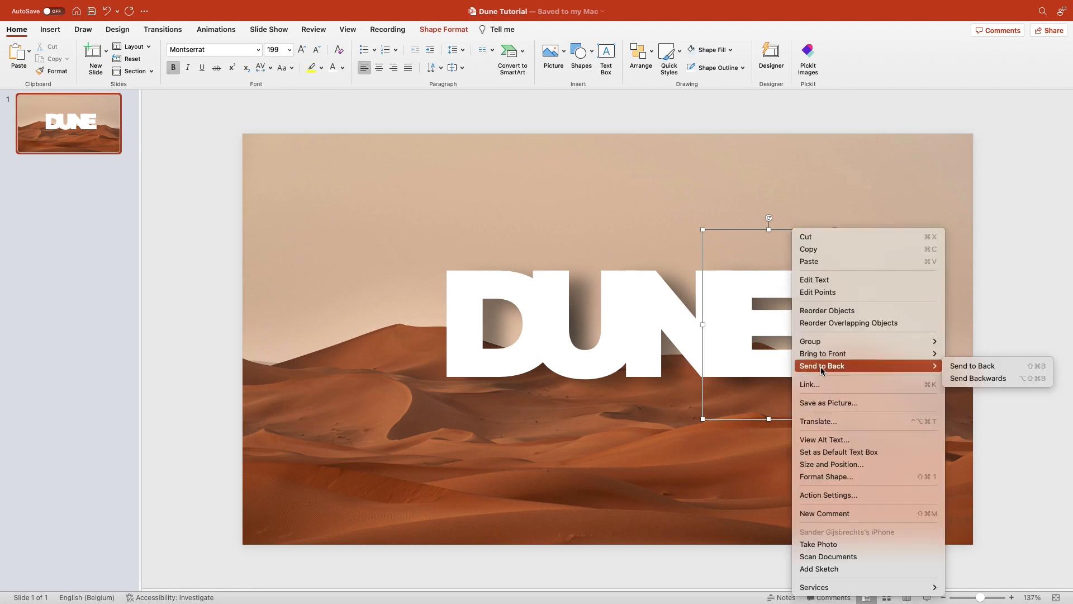
left_click(972, 365)
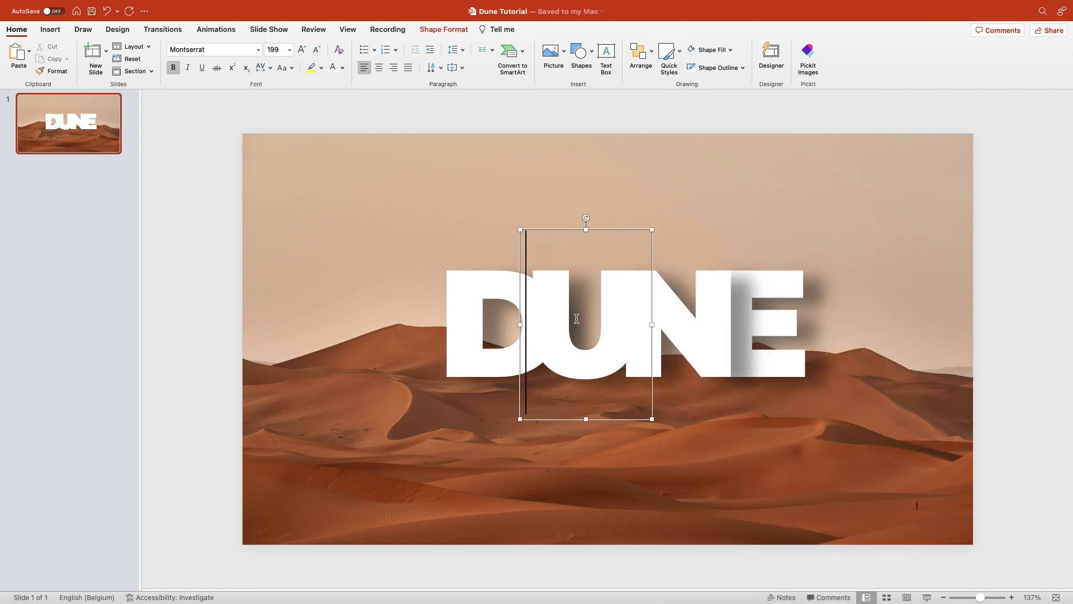
right_click(576, 319)
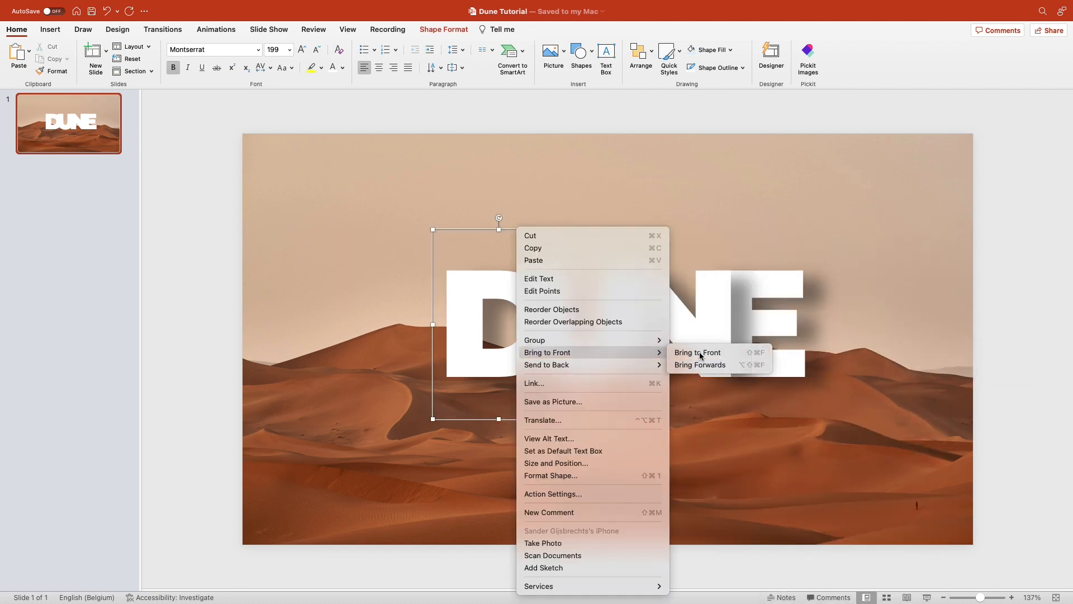
left_click(696, 355)
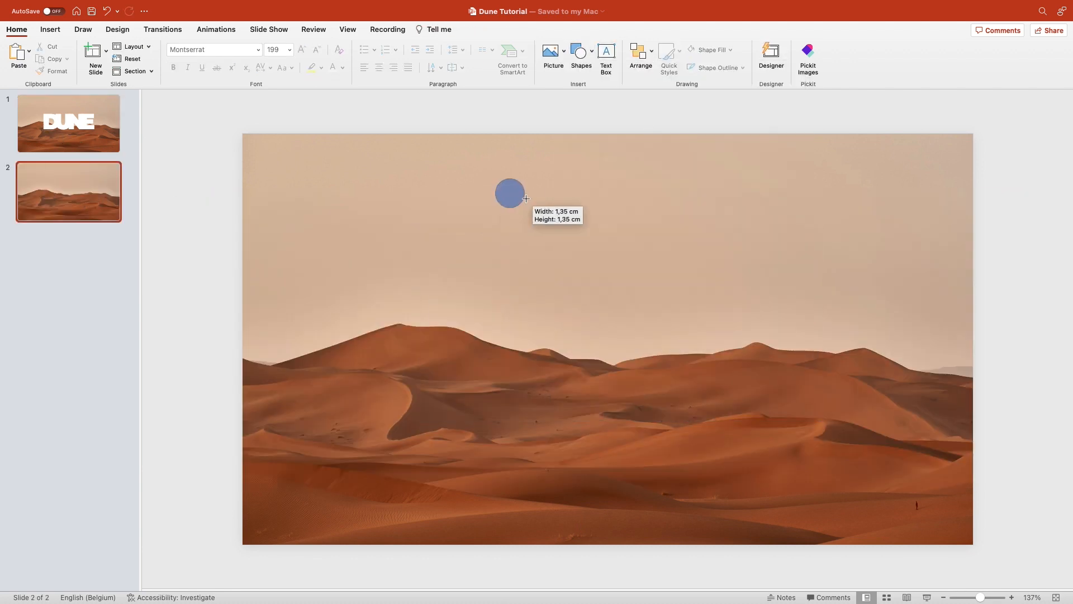
- Draw a small circle at the top of slide 2 and give it a sandy fill colour
left_click(319, 49)
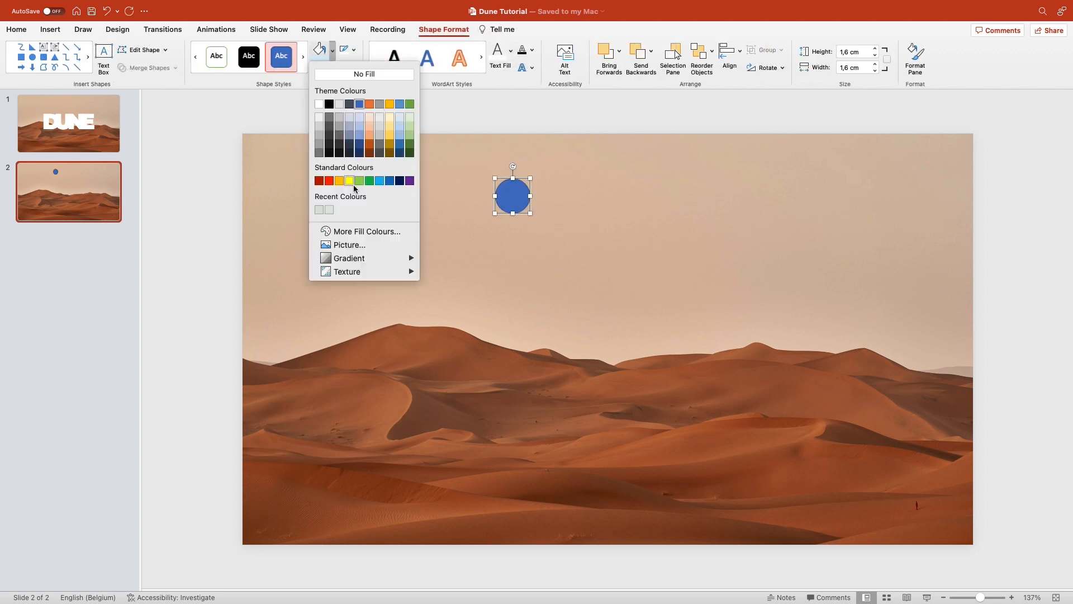
left_click(366, 230)
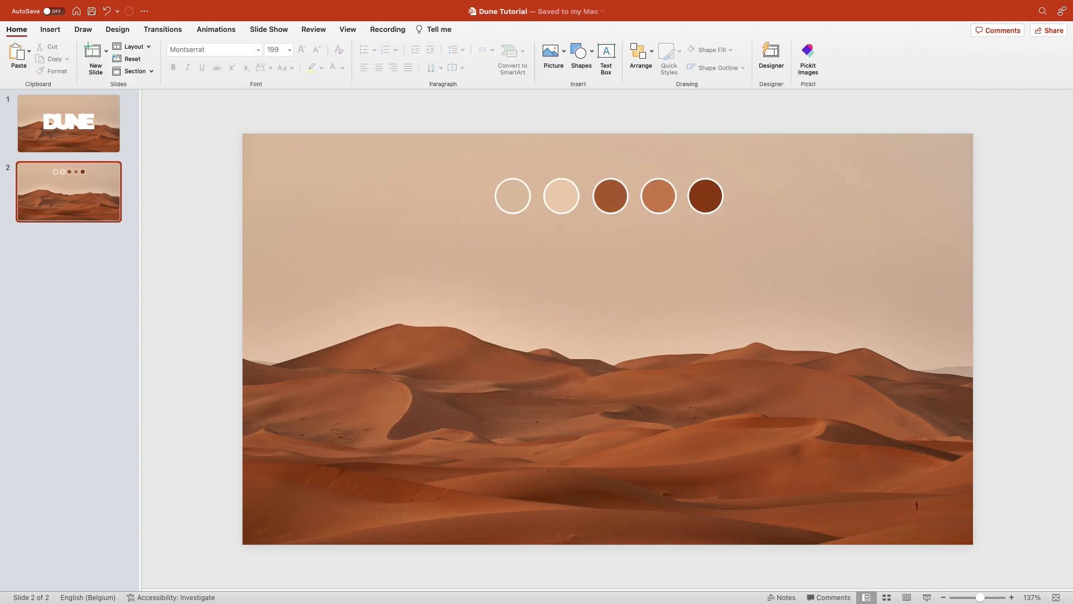
- Add a new blank slide 3 with a peach gradient background, then return to slide 2
right_click(68, 219)
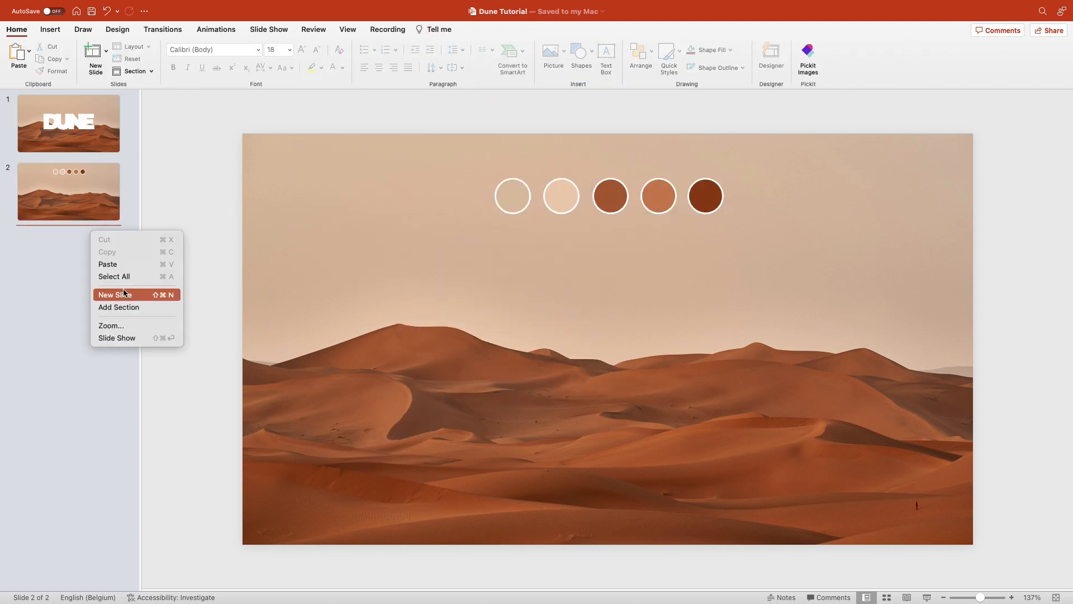
left_click(114, 294)
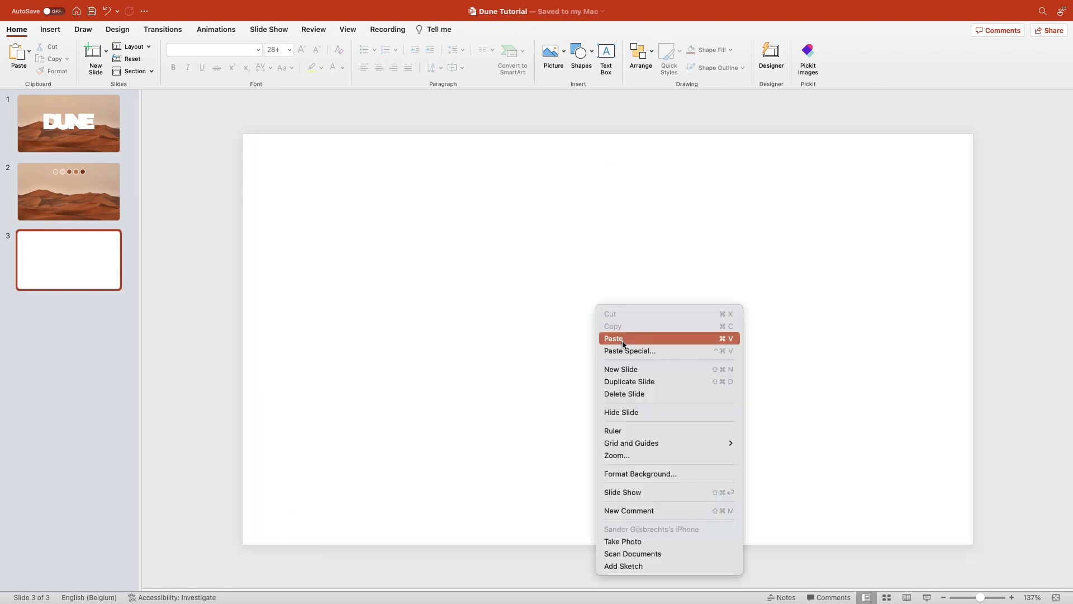
left_click(640, 474)
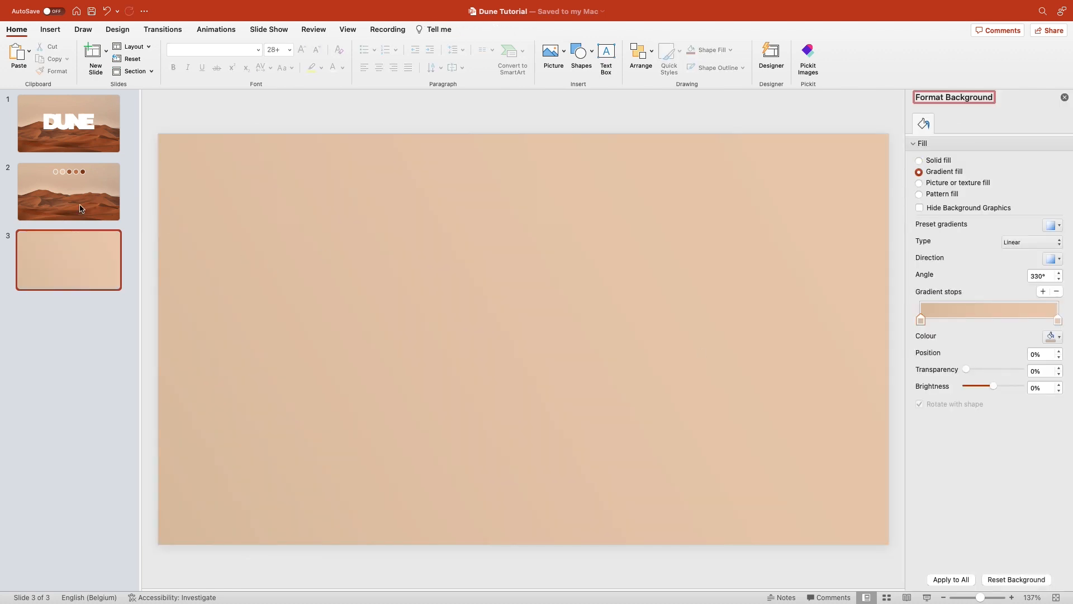
left_click(919, 160)
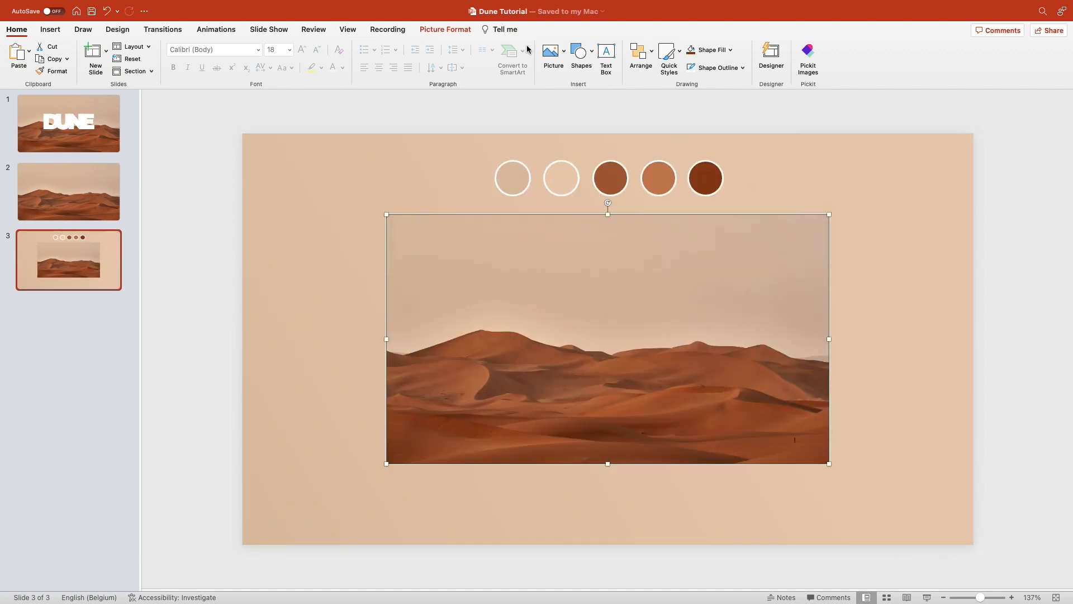
- Crop the desert photo to a circle and copy the LOREM IPSUM text block to its right side
left_click(834, 50)
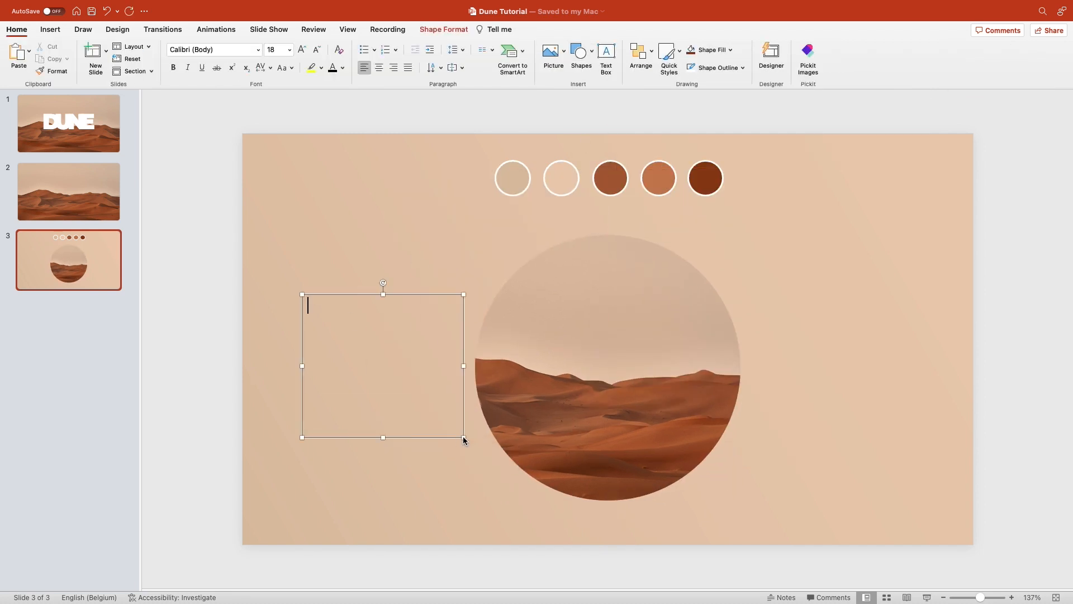
left_click(343, 68)
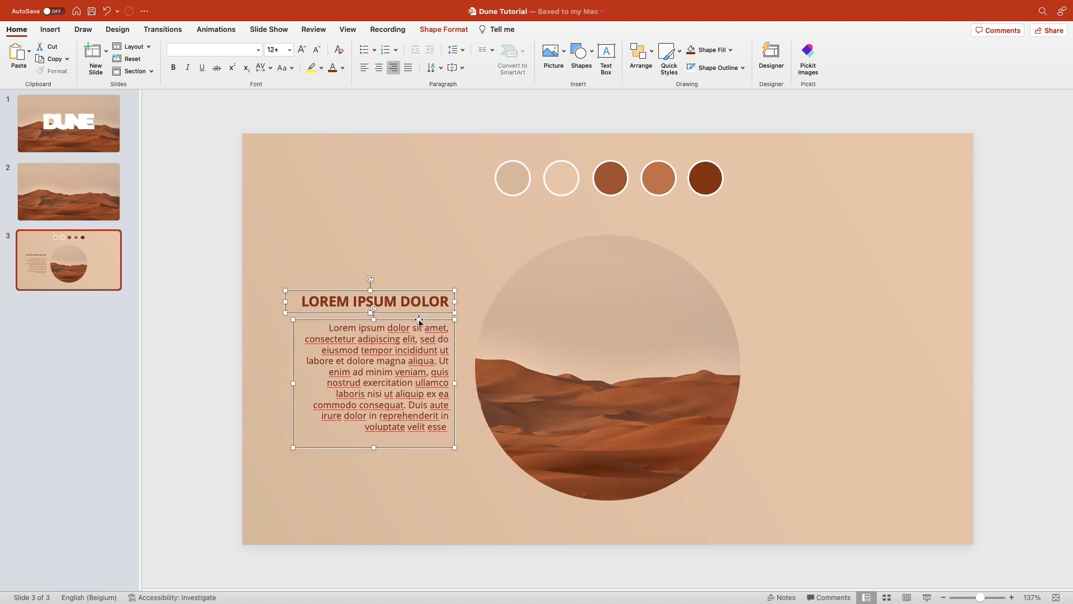
left_click_drag(374, 301, 560, 301)
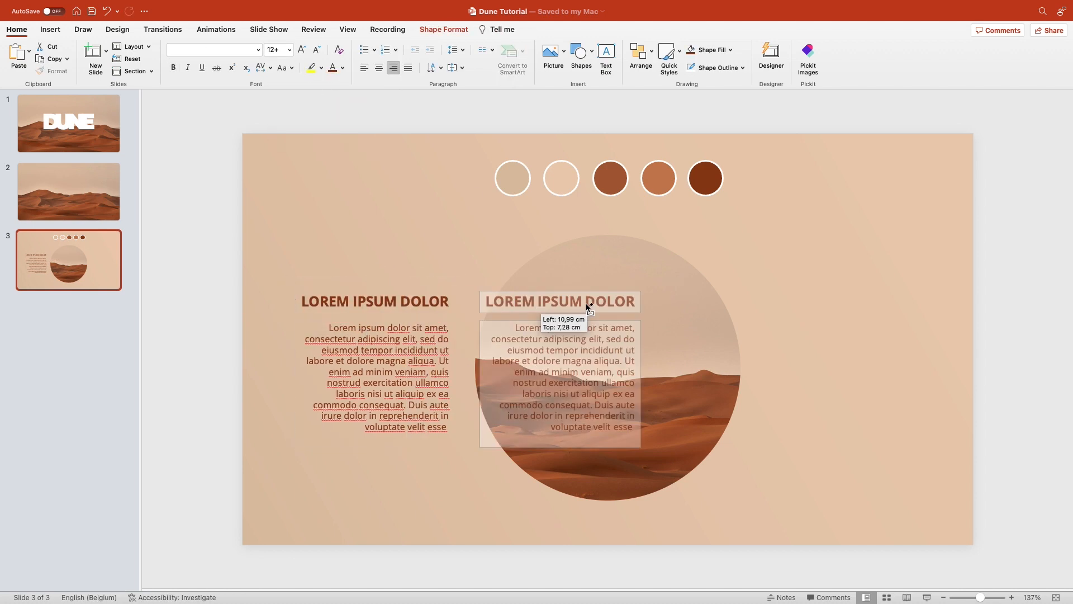
left_click_drag(559, 302, 850, 301)
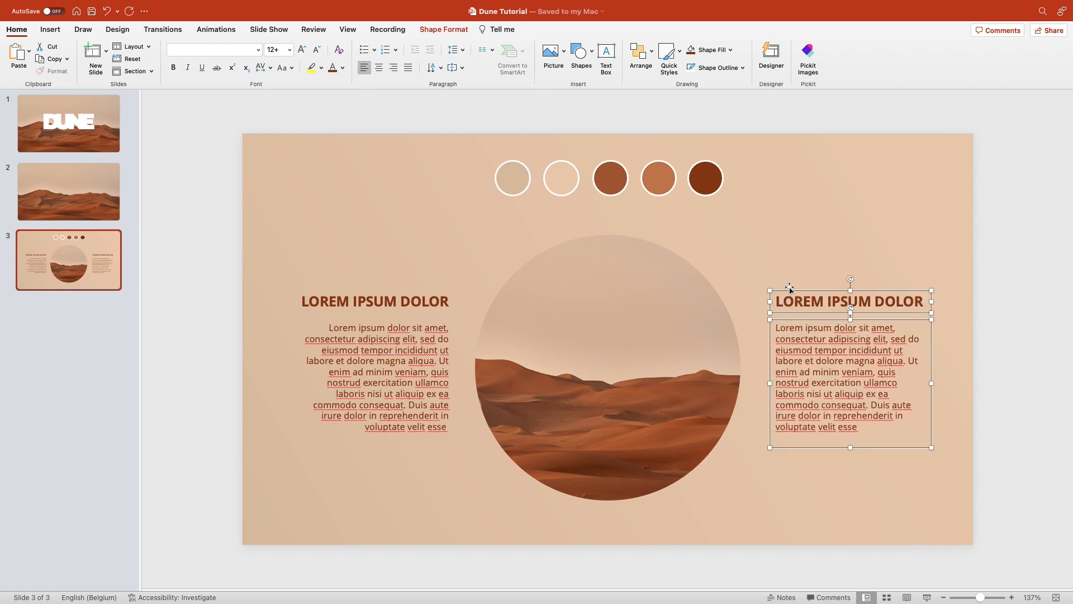
- Draw a rectangle over the slide's right third and fill it rust brown
left_click(68, 190)
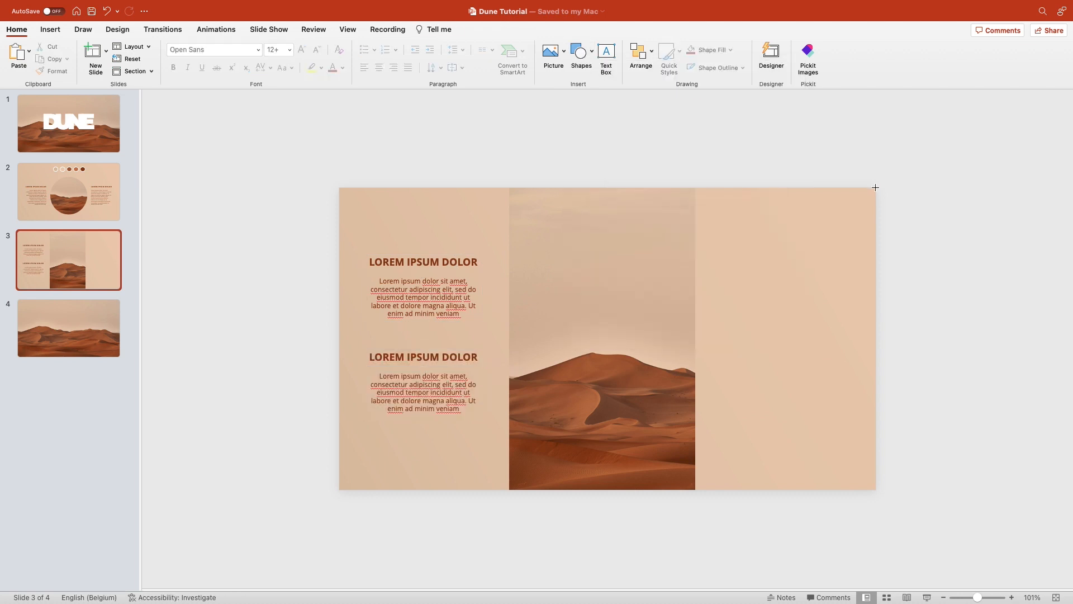
left_click_drag(694, 189, 875, 490)
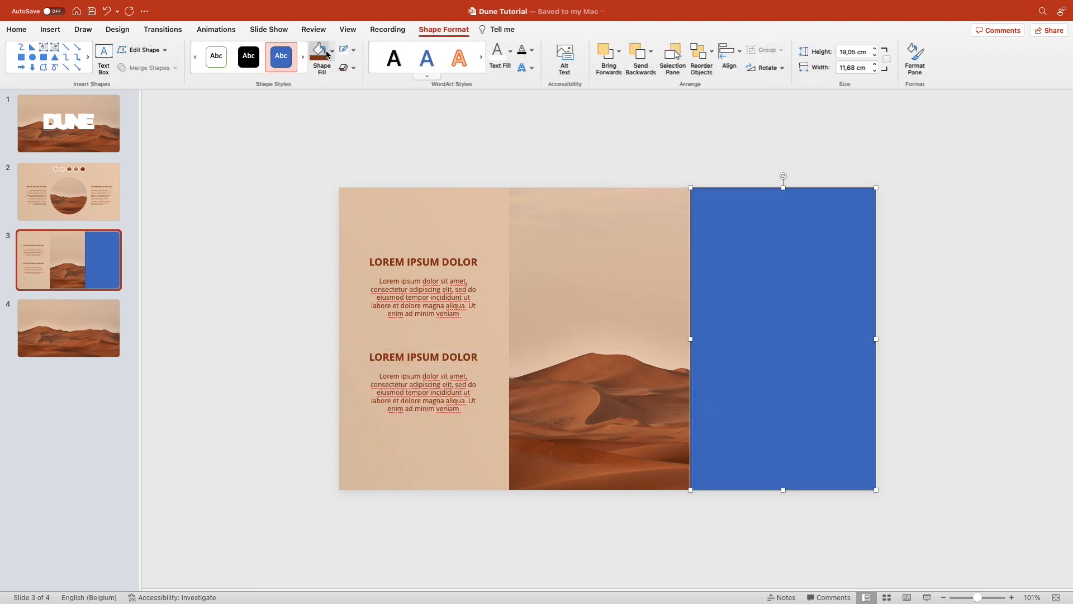
left_click(322, 49)
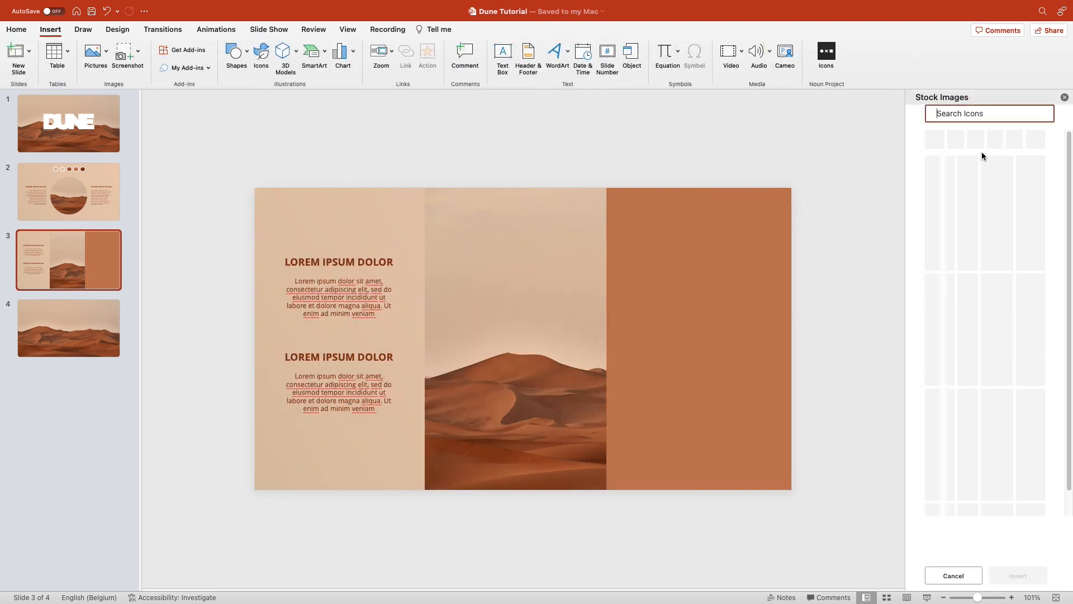
- Search the stock icons for 'summer' and 'temperature' and pick sun, sunglasses and thermometer
type("summer")
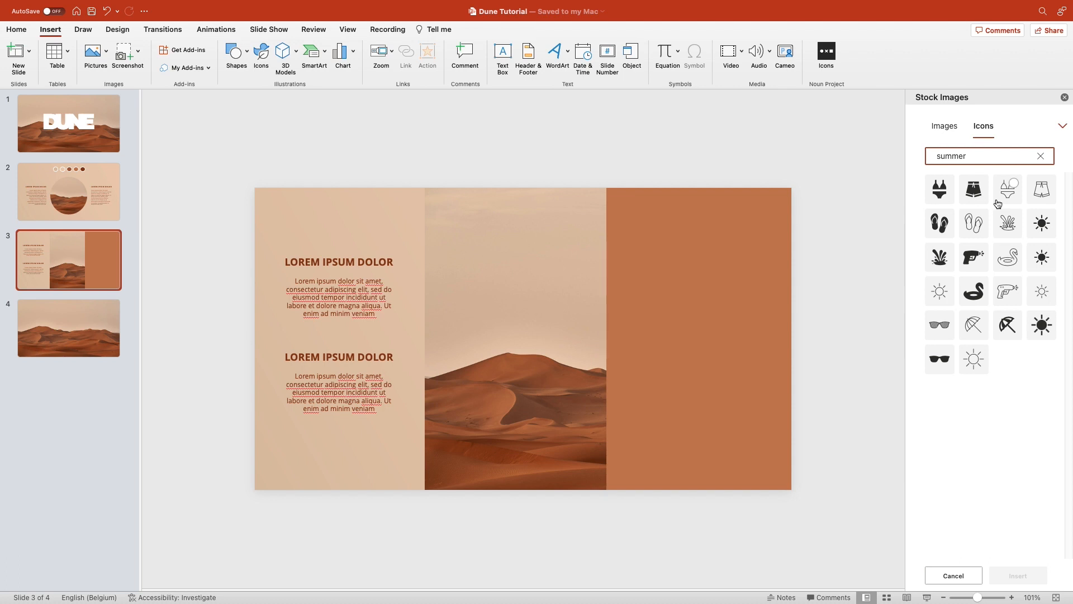
left_click(939, 357)
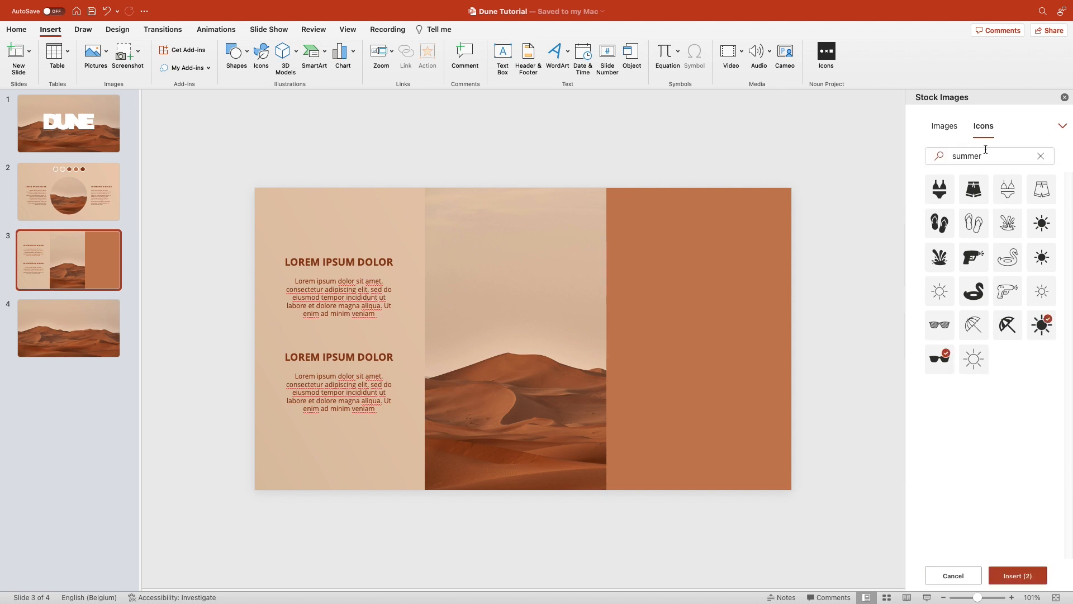
type("temperature")
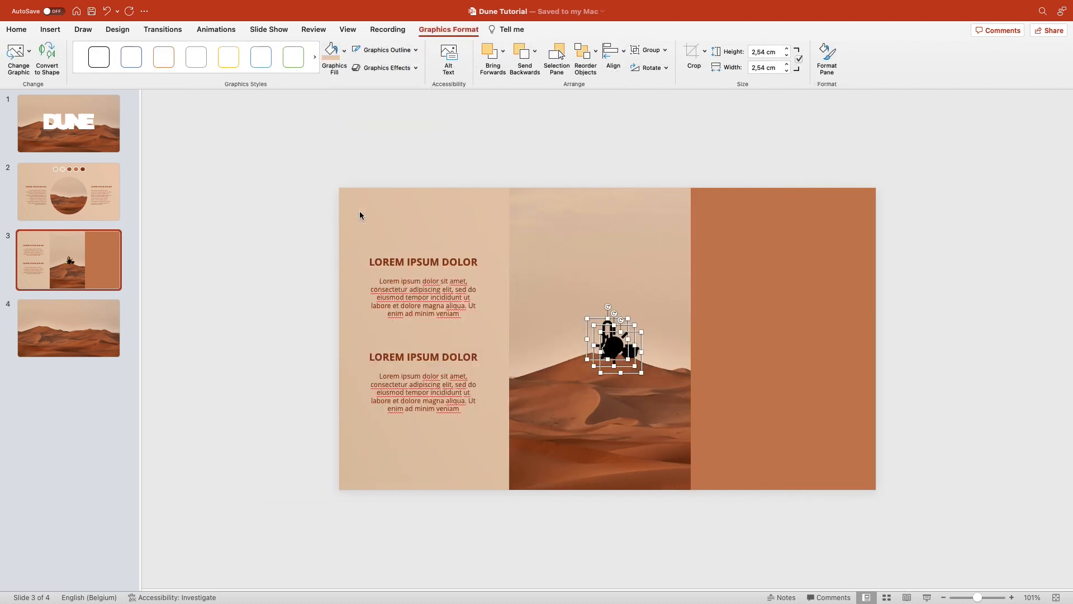
- Arrange the icons down the rust panel and add a new blank slide
left_click_drag(614, 342, 778, 339)
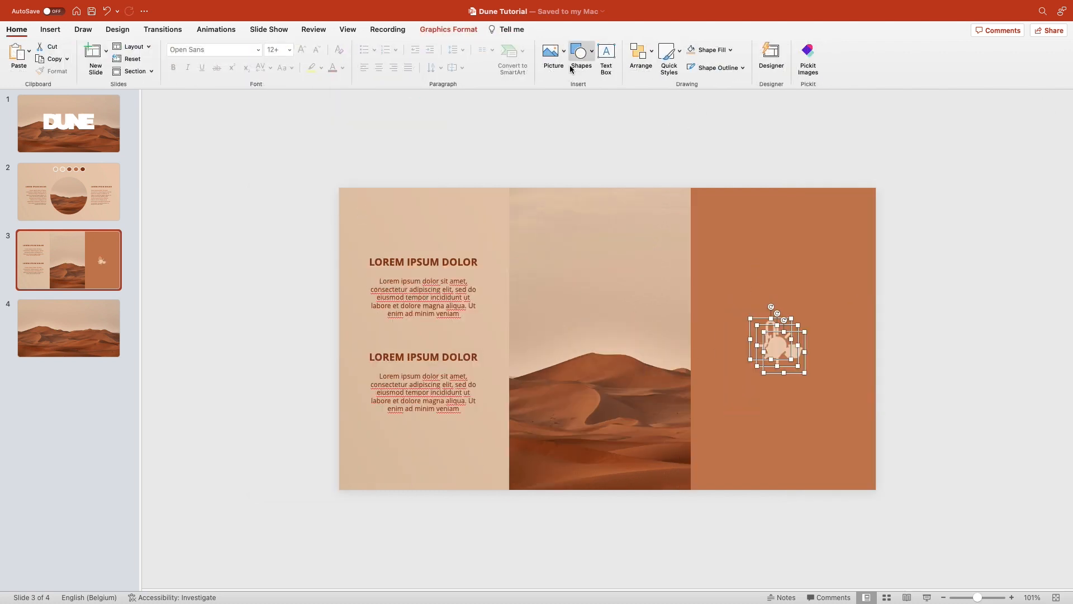
left_click_drag(778, 341, 783, 346)
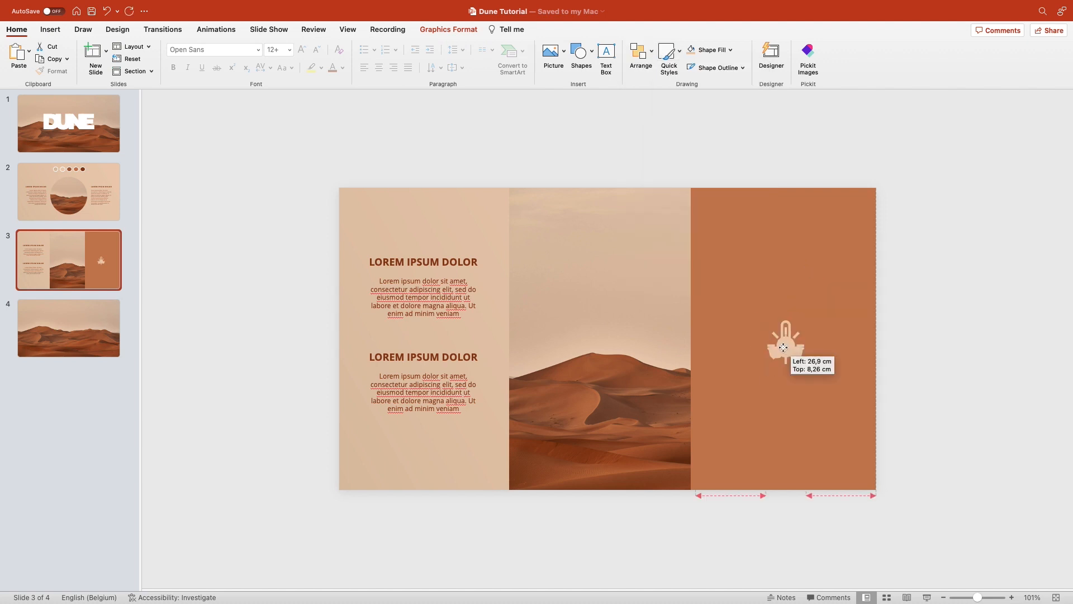
left_click_drag(785, 345, 785, 400)
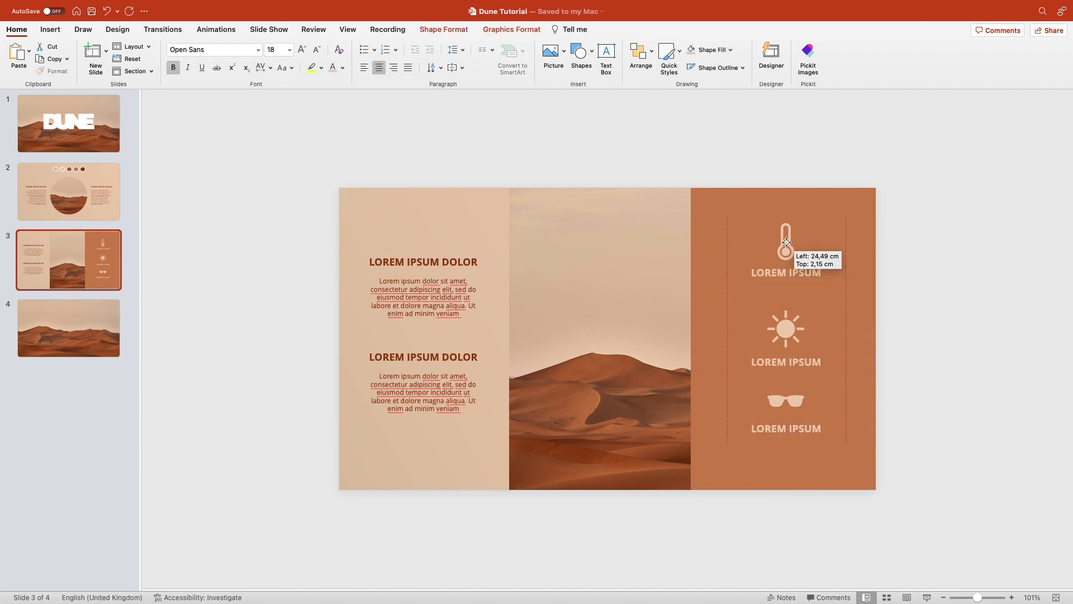
left_click(95, 59)
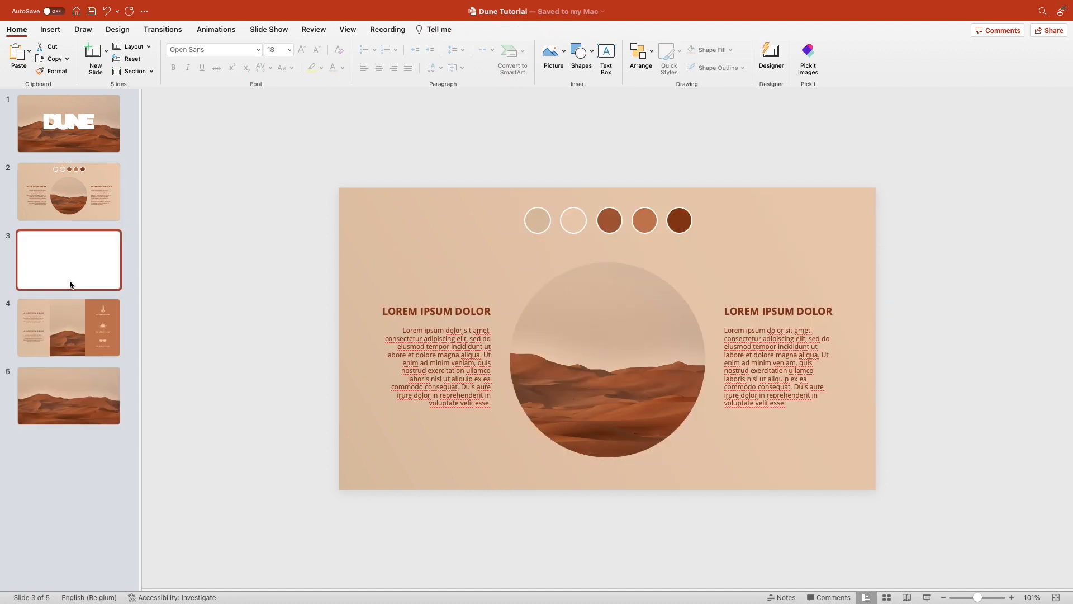
- Colour the bars a desert tone and set the baseline's outline colour
left_click(68, 327)
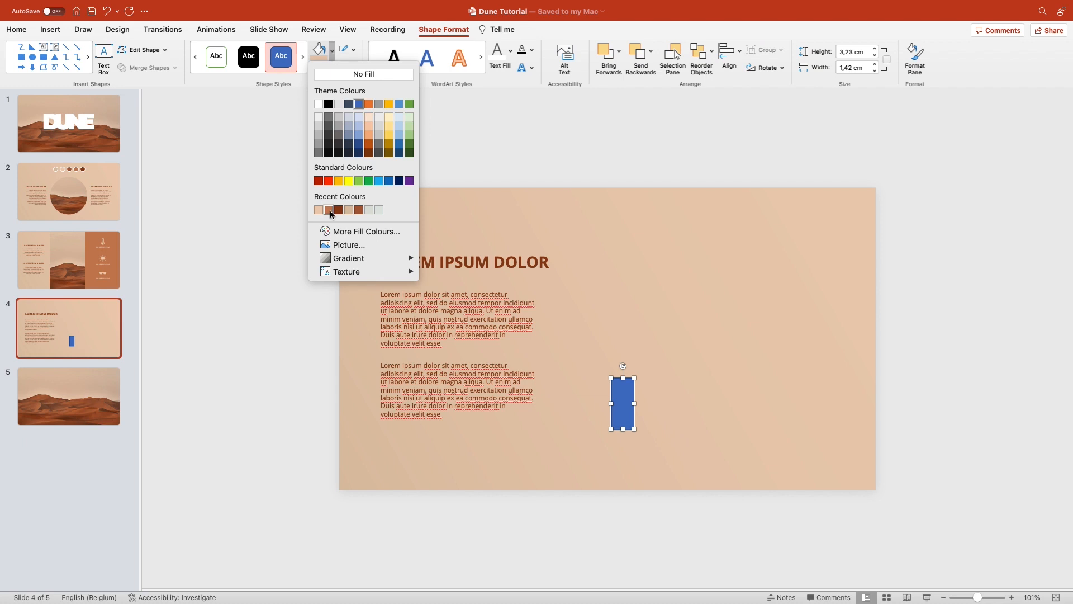
left_click(327, 209)
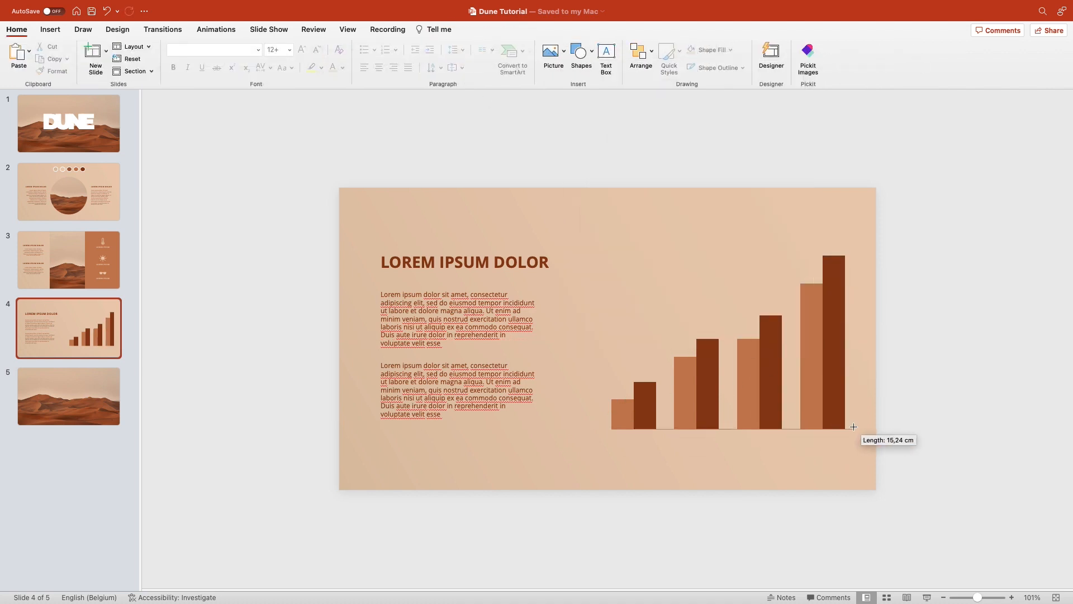
left_click(355, 49)
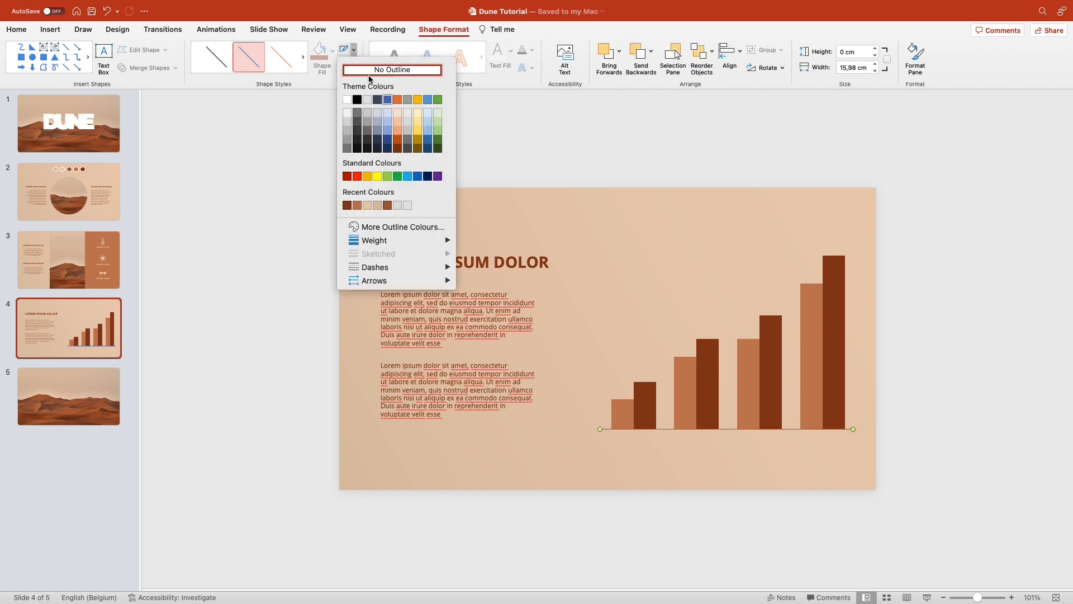
left_click(391, 69)
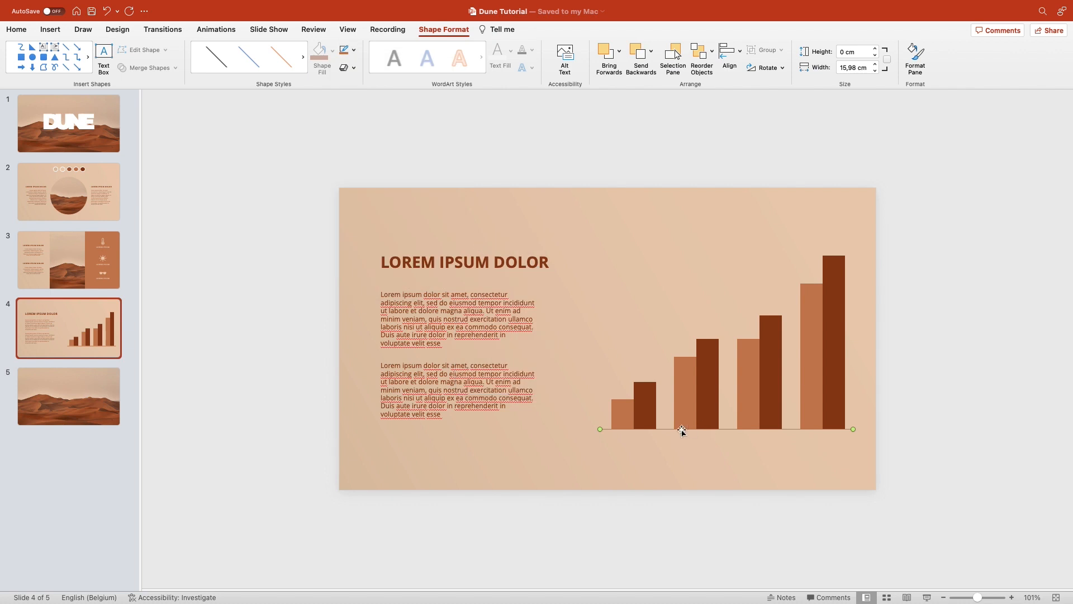
- Copy the baseline upward as gridlines at the bar heights and align them
left_click_drag(682, 431, 672, 357)
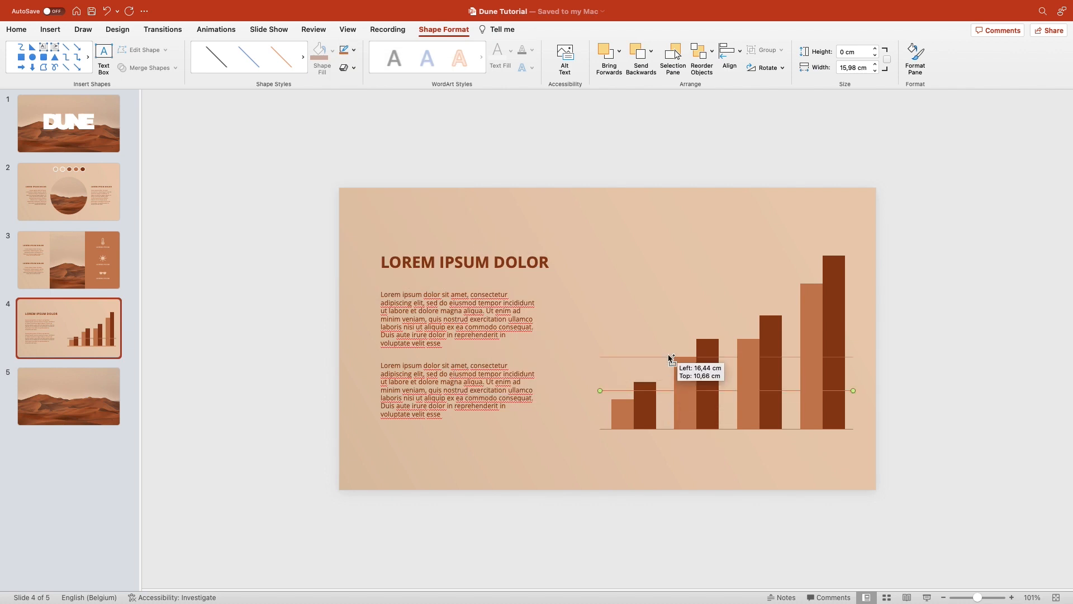
left_click_drag(670, 358, 663, 273)
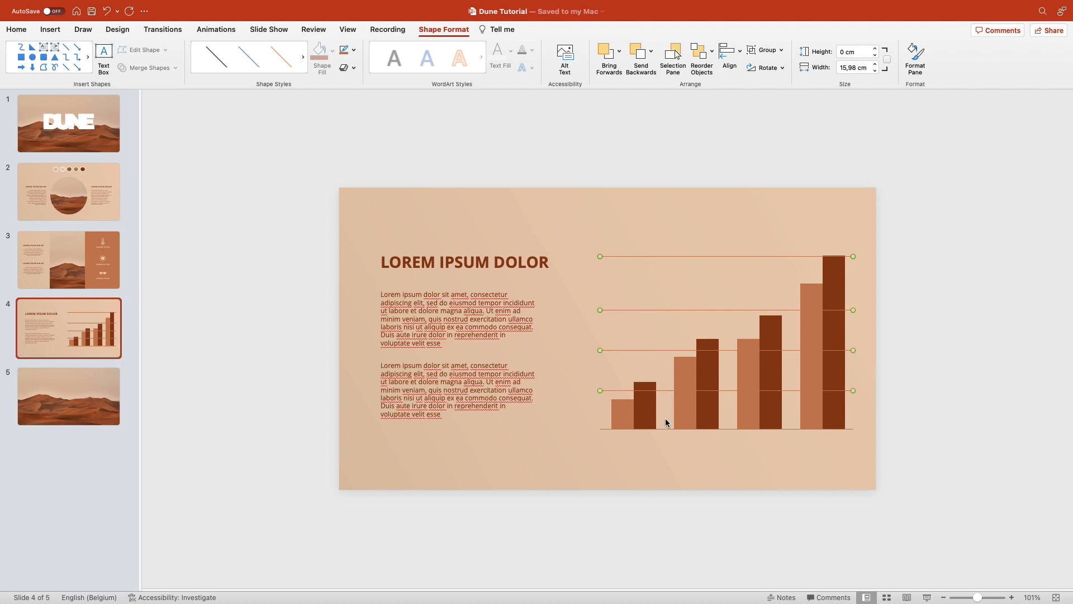
left_click(728, 49)
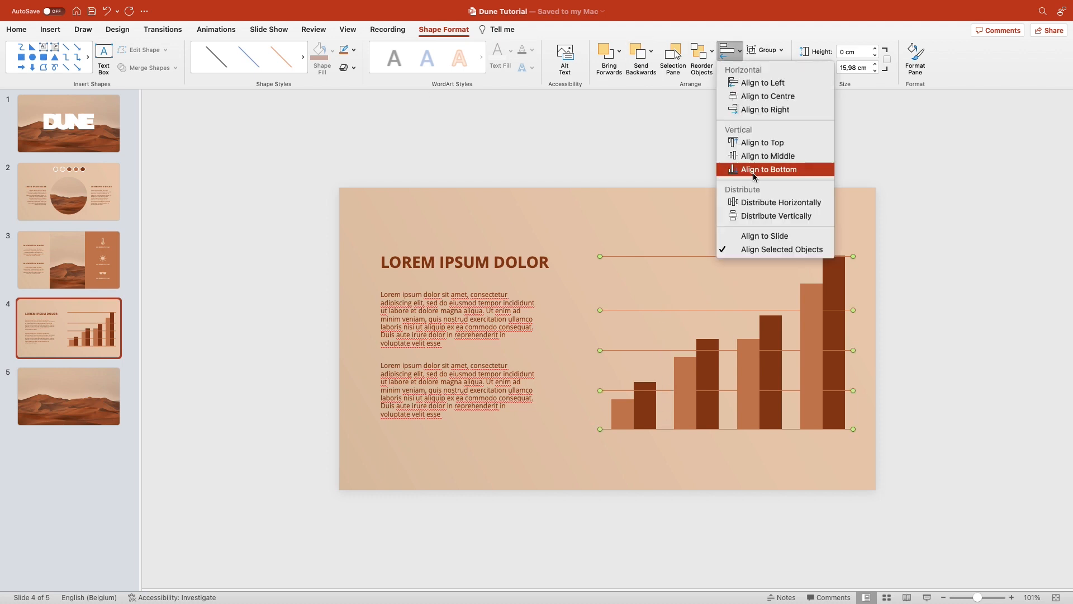
left_click(769, 169)
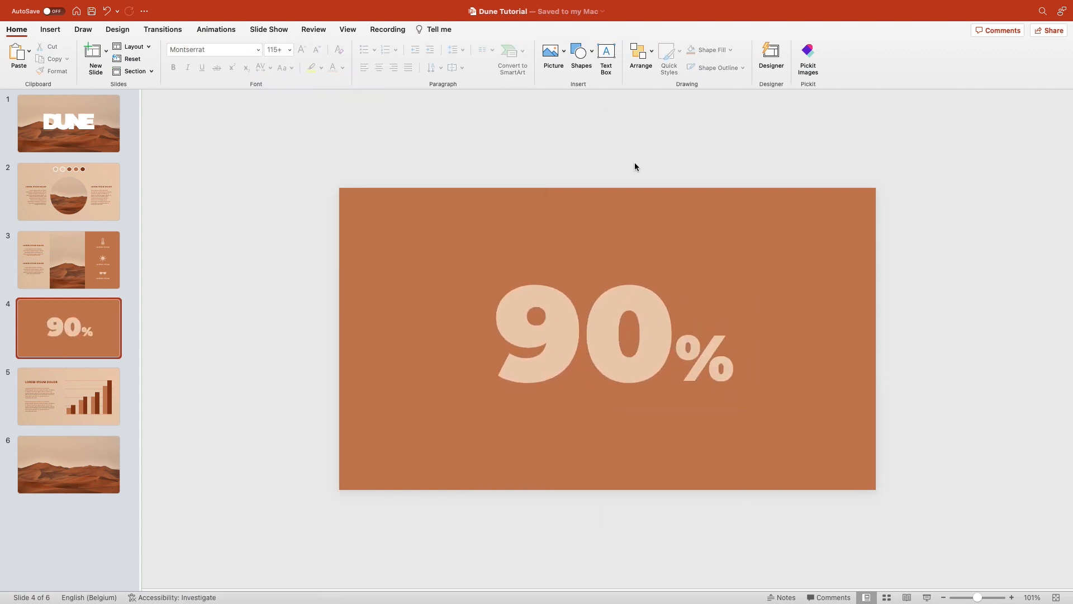
- Draw a rectangle covering the whole 90% slide
left_click(613, 335)
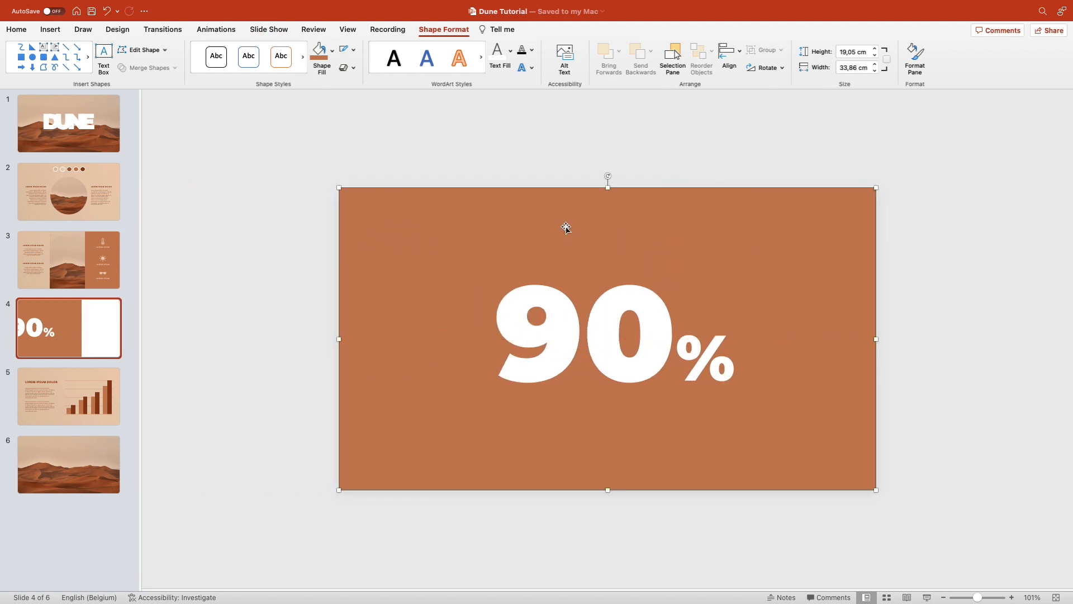
- Make the rectangle a solid shape with No Outline and bend its top edge into a dune wave
left_click(16, 29)
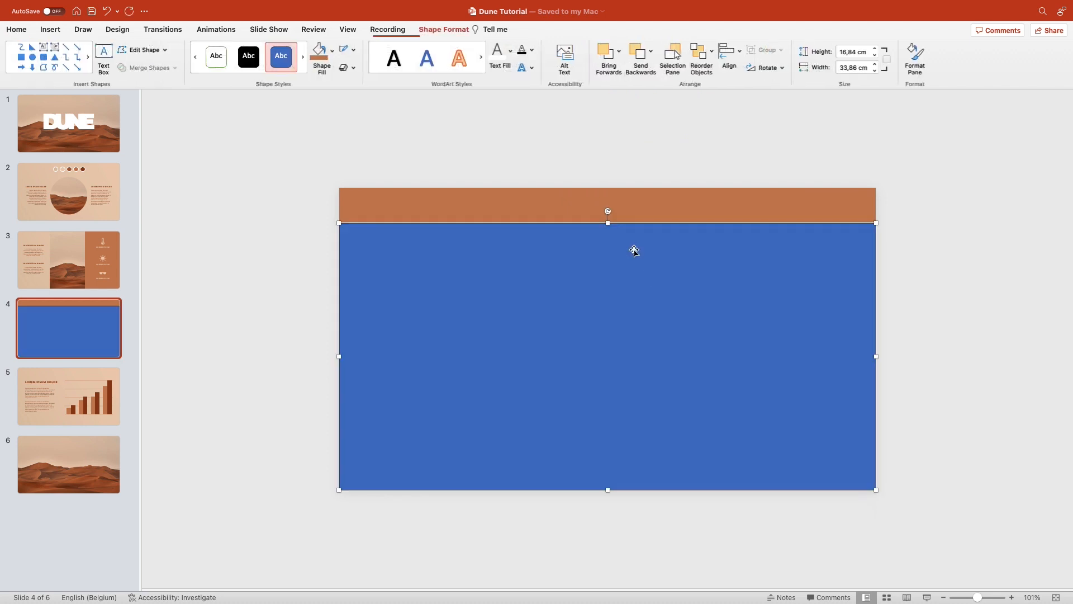
left_click(346, 50)
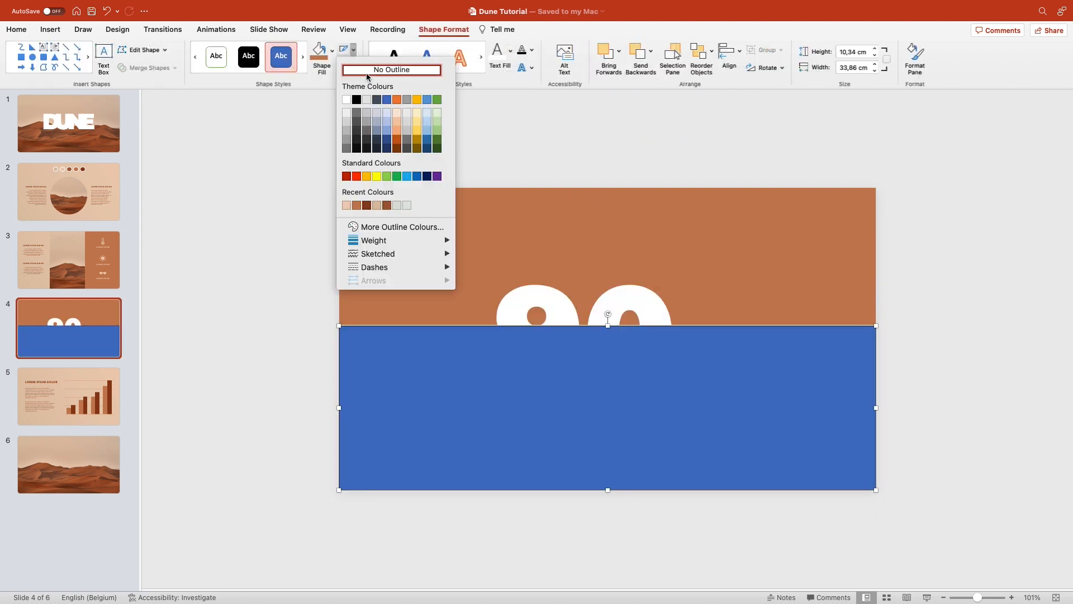
left_click(391, 69)
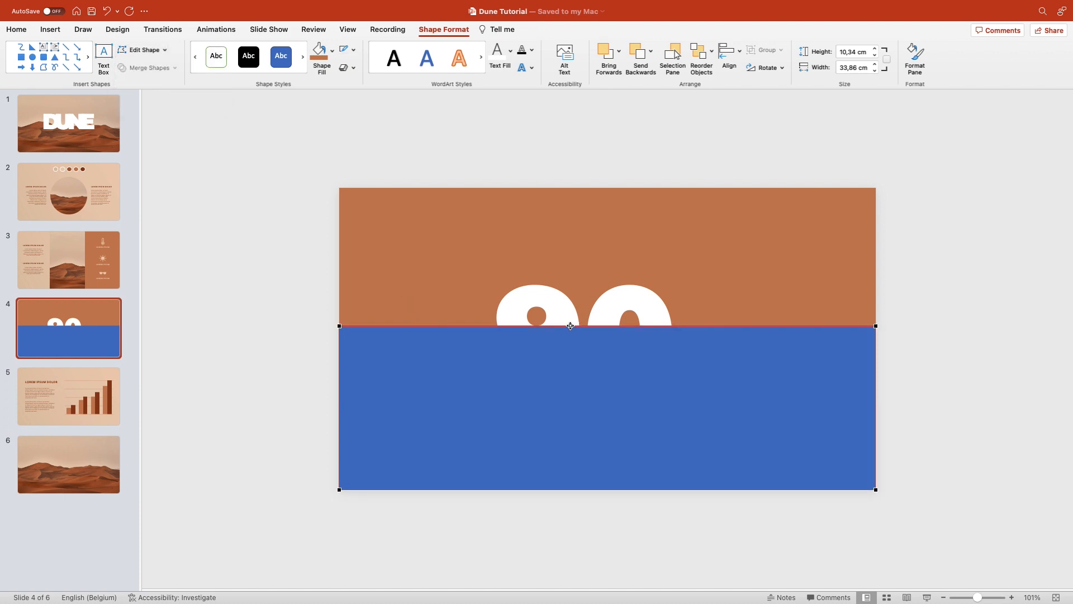
left_click_drag(570, 326, 500, 350)
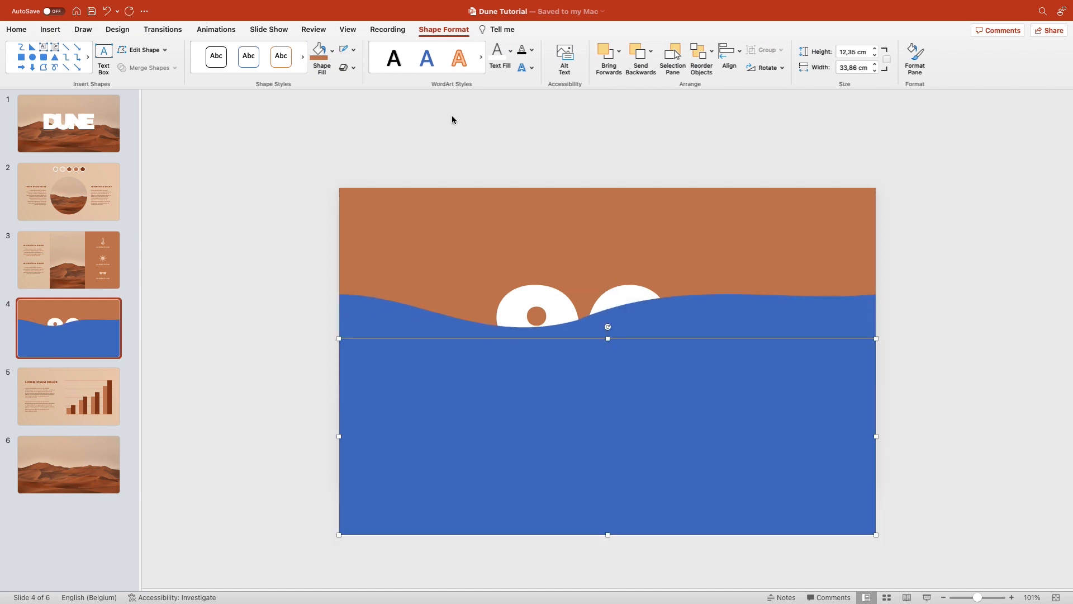
- Duplicate the wave into additional dune layers stacked lower on the slide
left_click(216, 56)
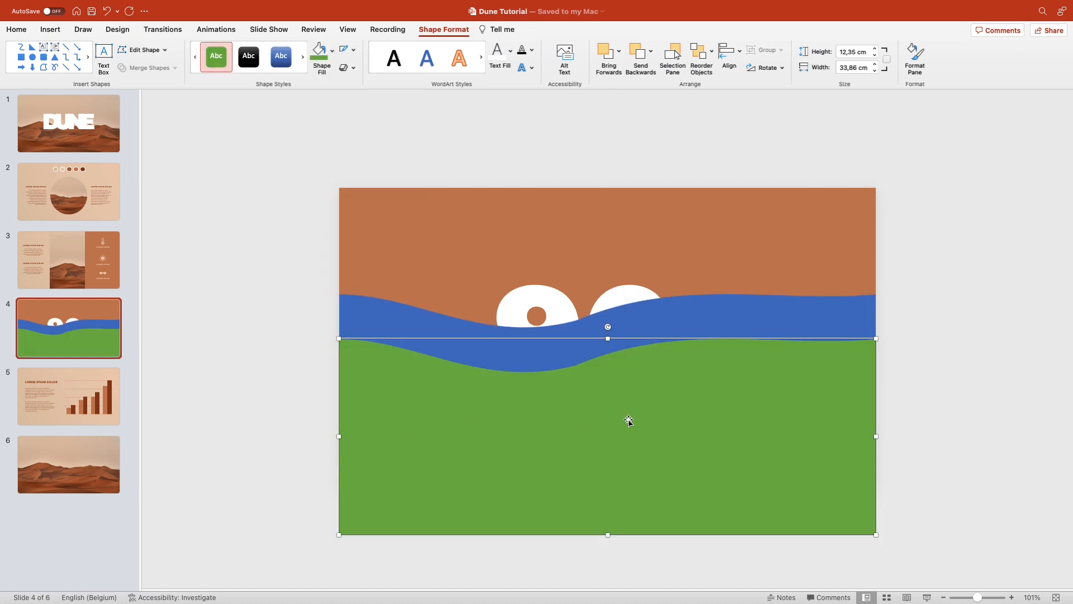
left_click_drag(628, 421, 603, 370)
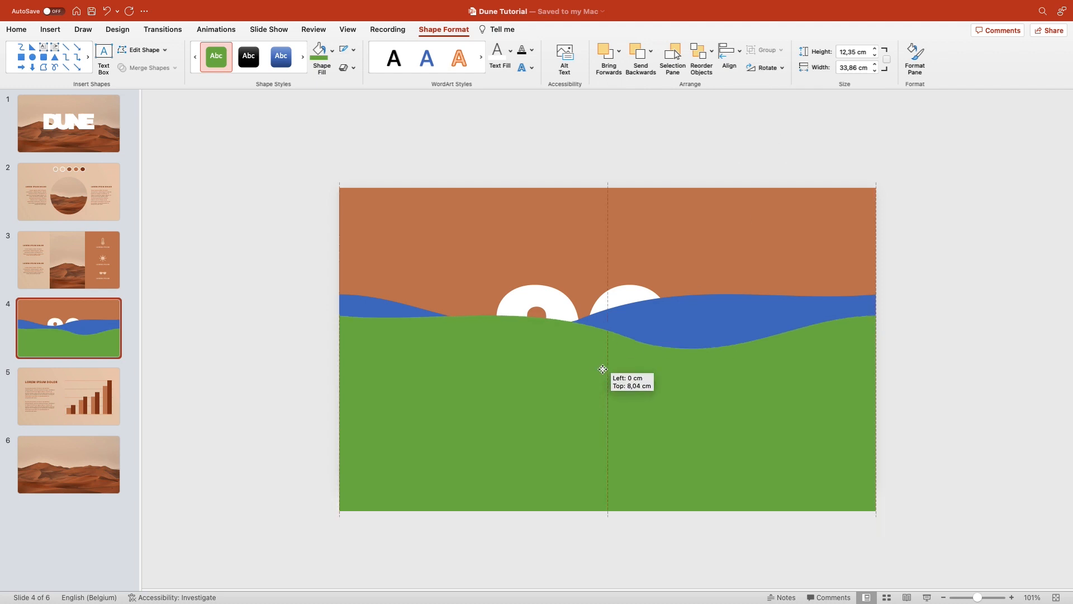
left_click_drag(602, 370, 608, 362)
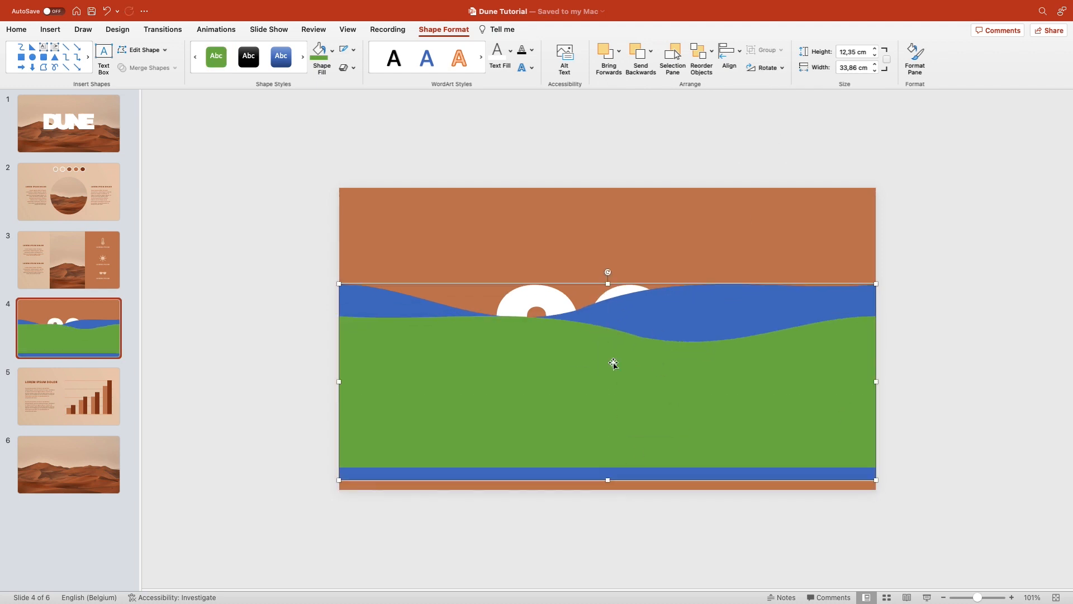
left_click(248, 56)
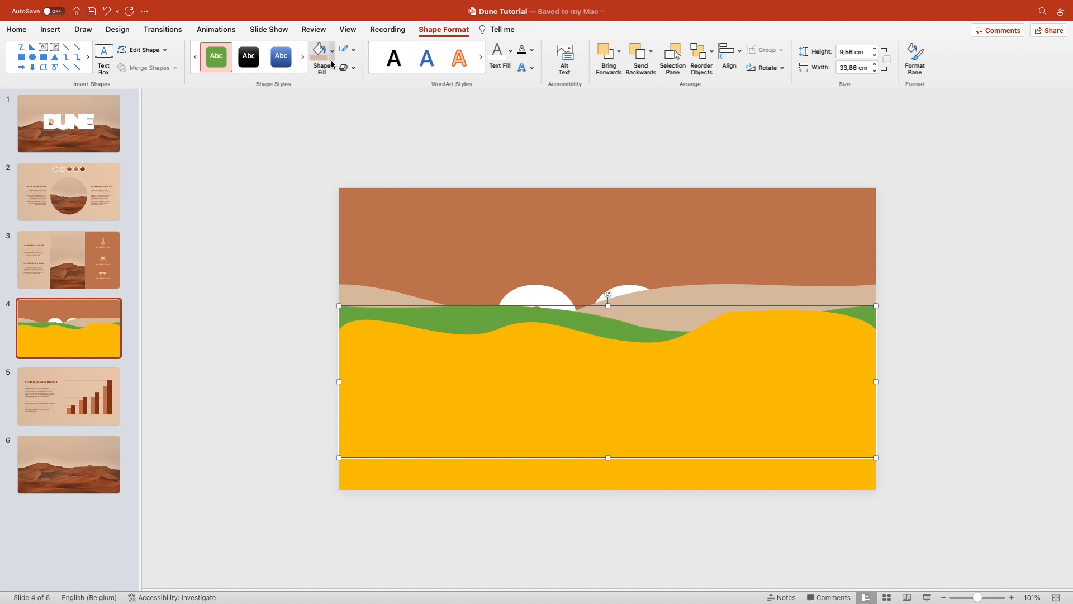
- Recolour the dune layers with palette browns and beiges from Shape Fill recent colours
left_click(318, 49)
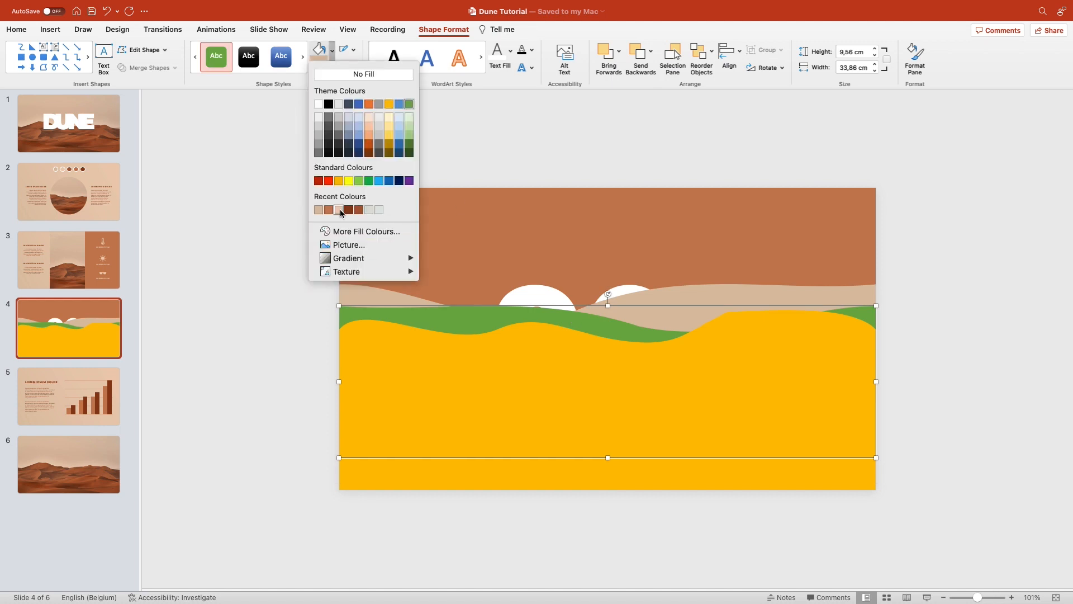
left_click(358, 209)
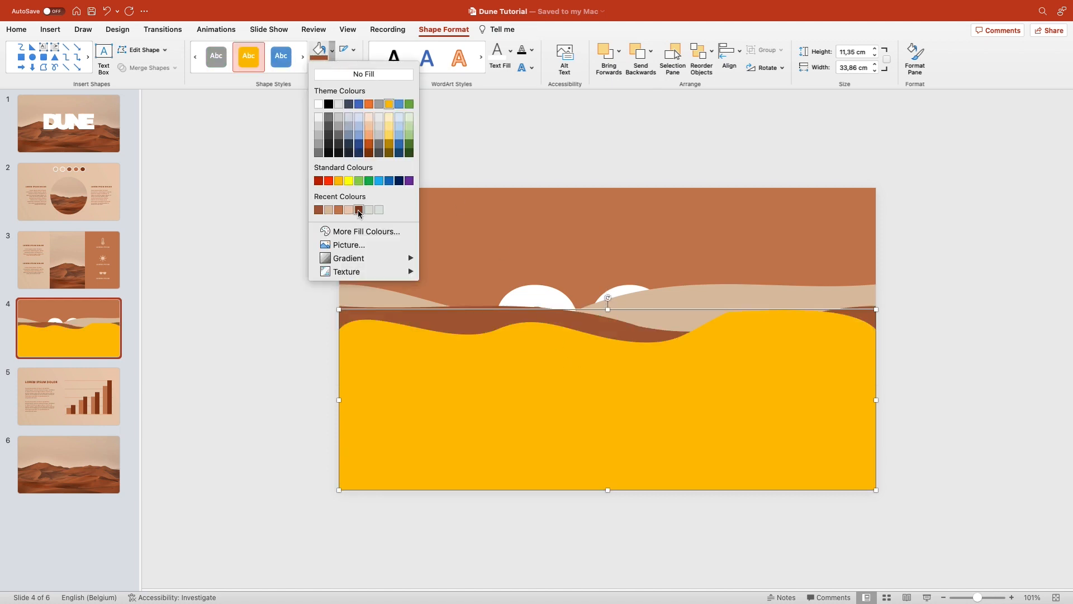
left_click(358, 209)
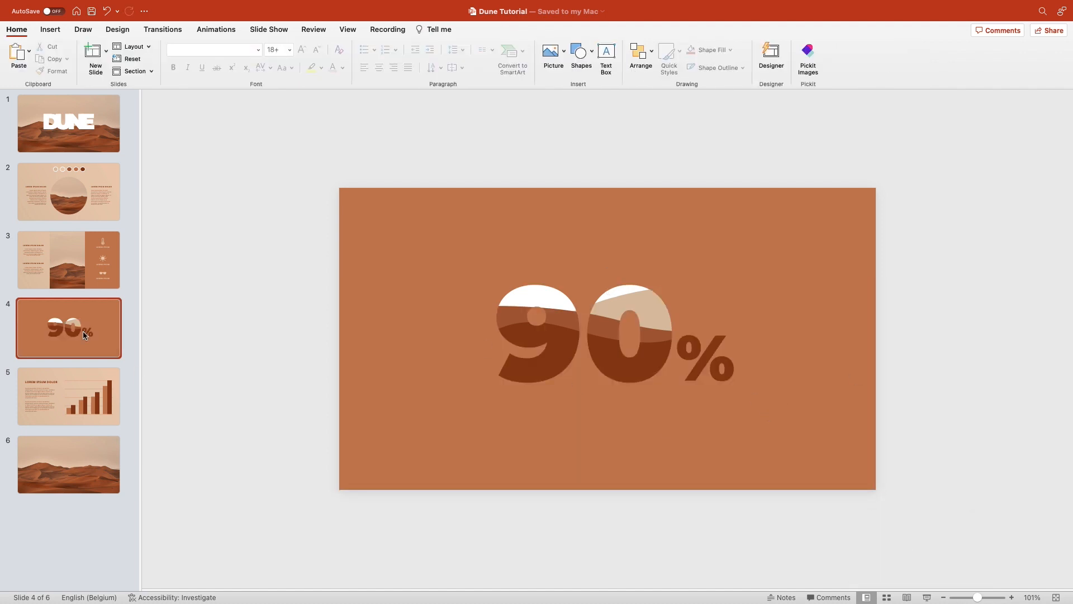
- Duplicate the dune-filled 90% slide and review transition options for the Morph copy
left_click(68, 327)
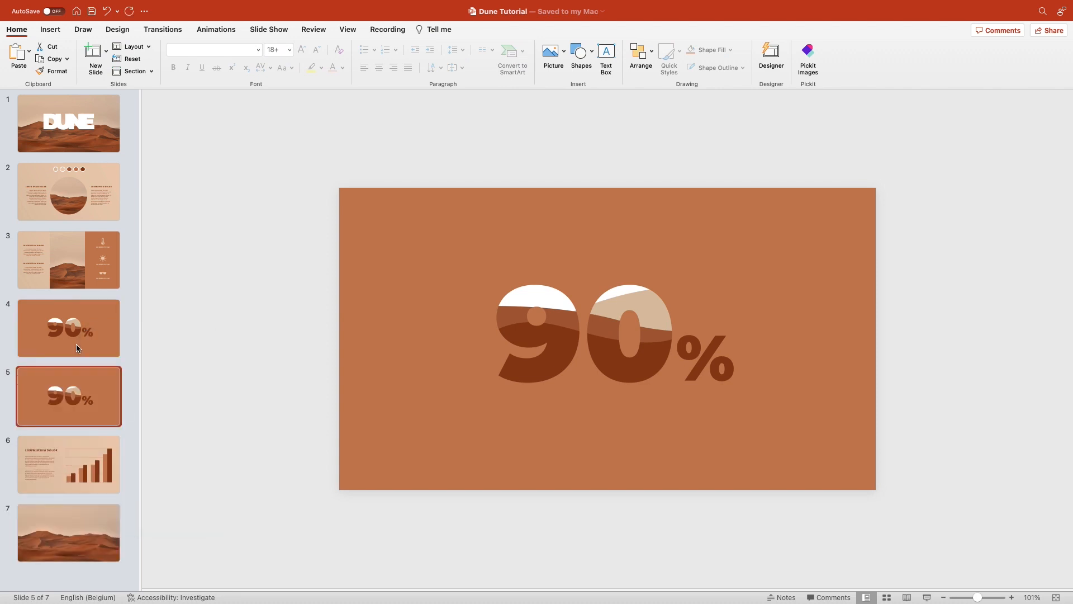
left_click(68, 327)
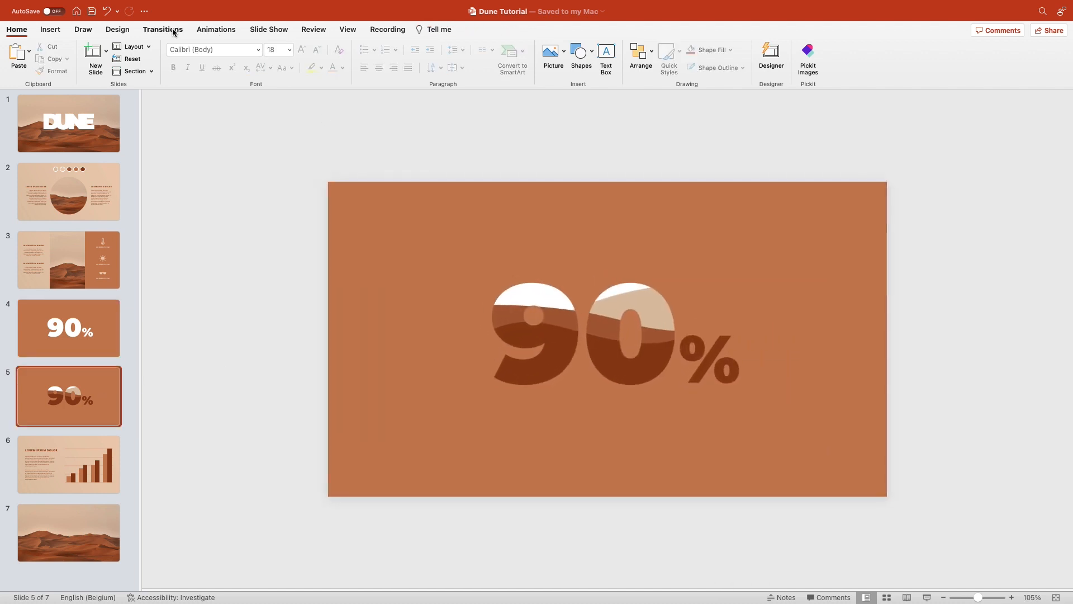
left_click(163, 29)
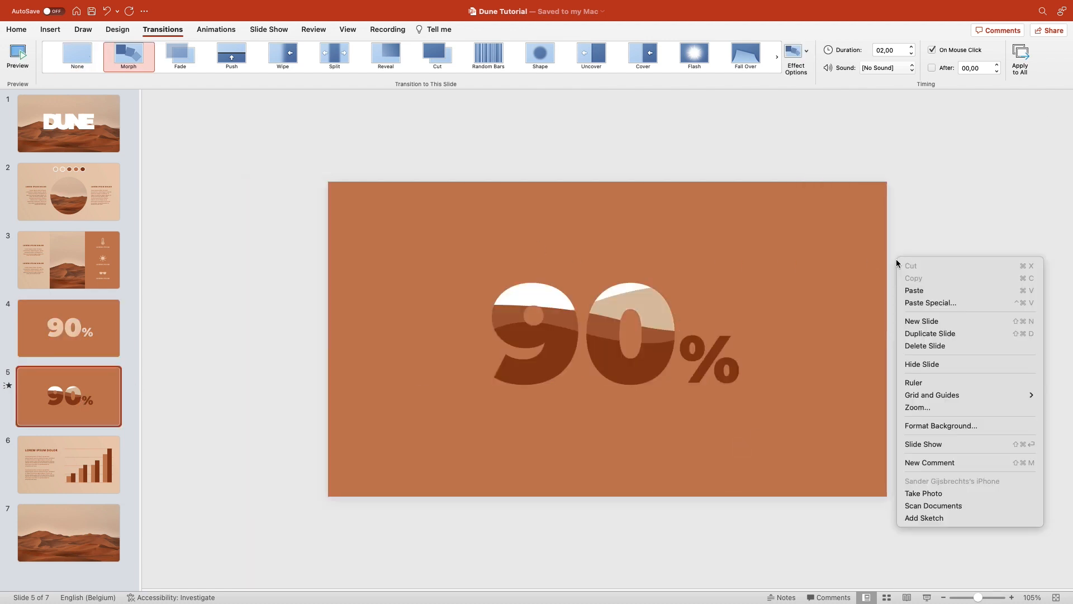
left_click(940, 425)
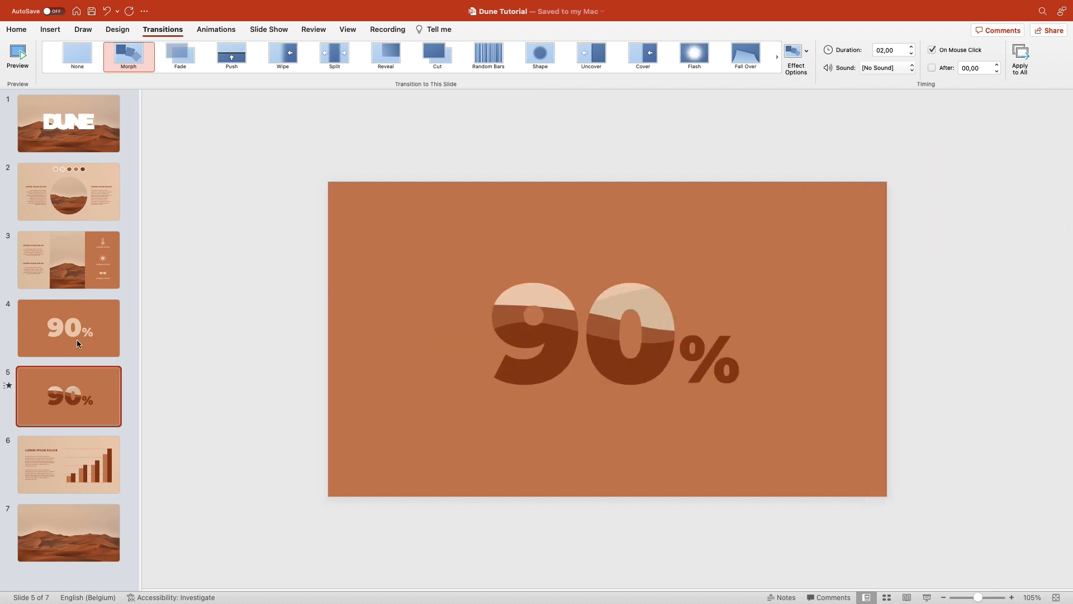
left_click(68, 327)
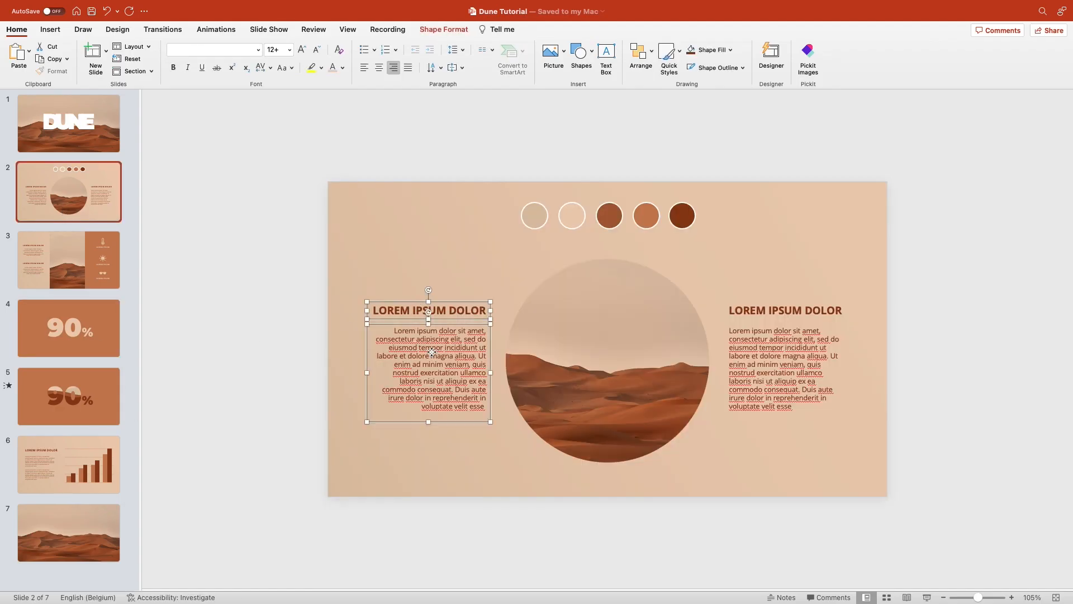
- Copy slide 2's text block and drag a text block off the slide's edge on the plain 90% slide
left_click(69, 396)
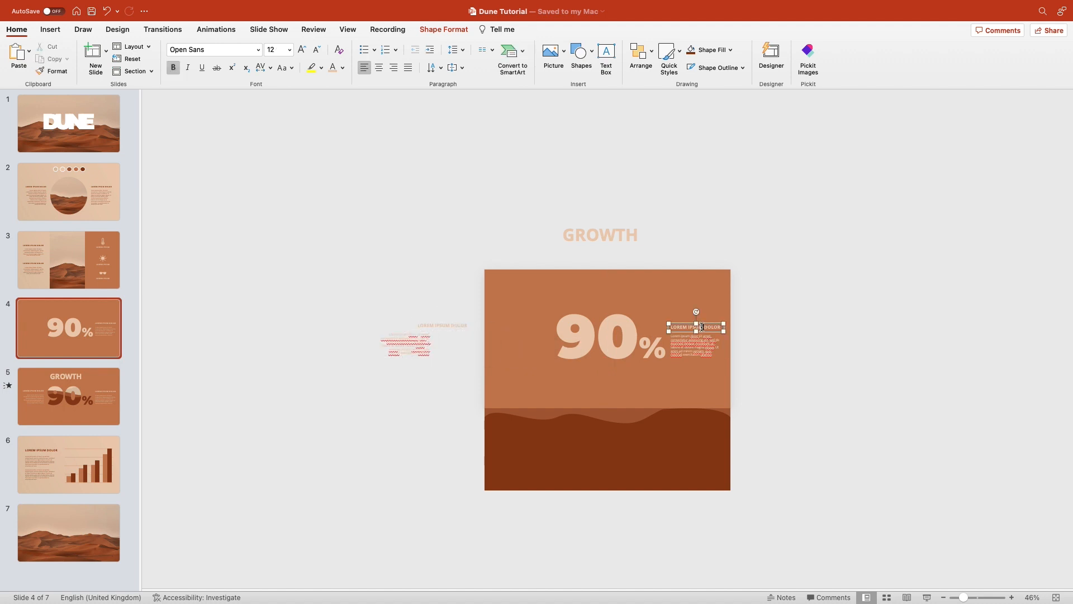
left_click_drag(696, 336, 787, 335)
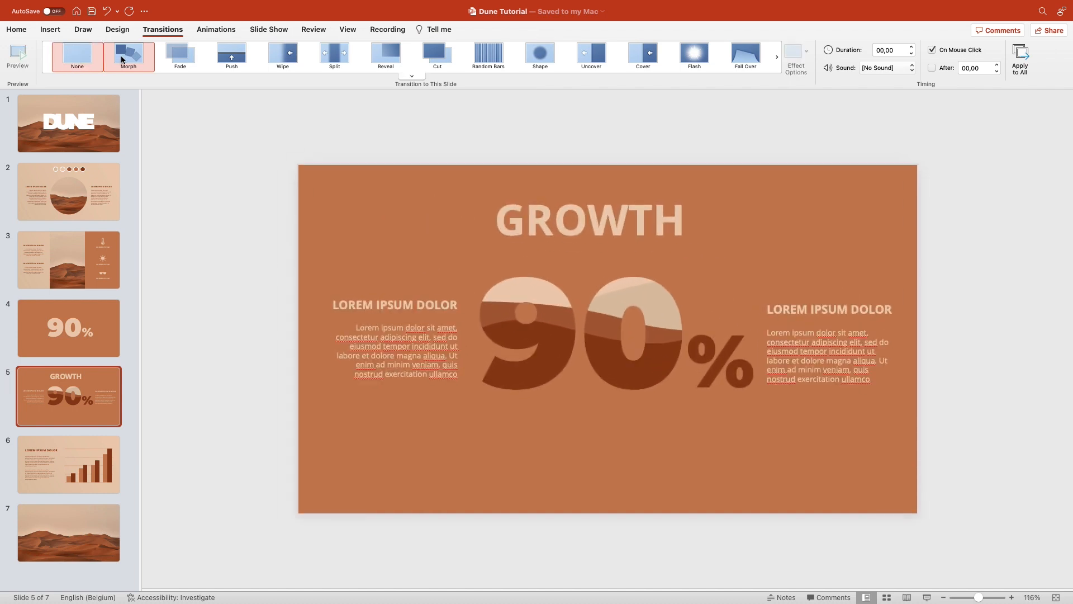
- Keep Morph on the GROWTH slide and give the other slides a Push transition of 1.50 seconds
left_click(128, 56)
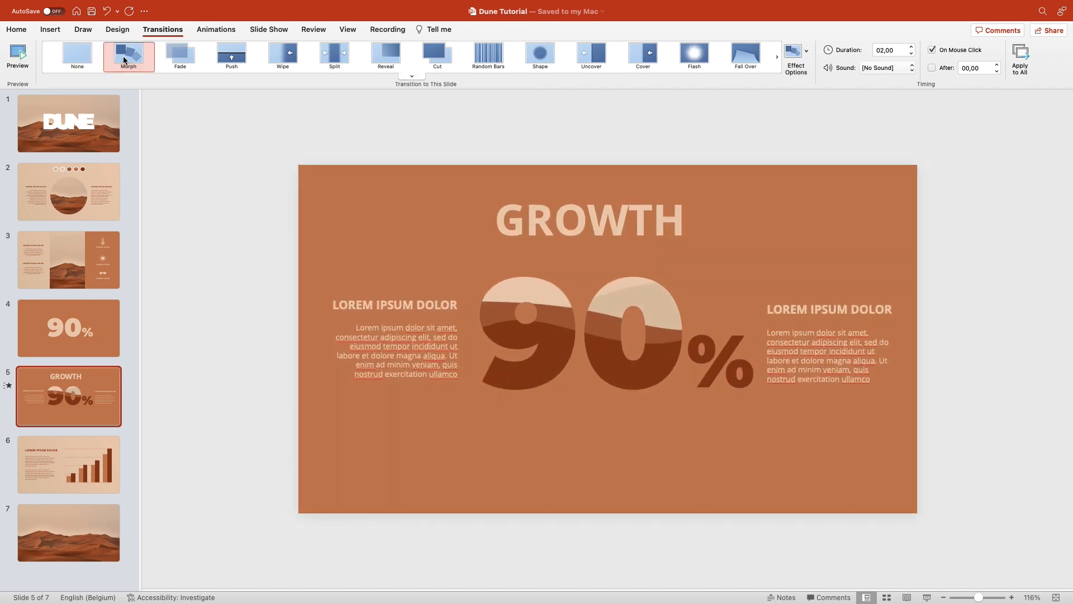
left_click(68, 191)
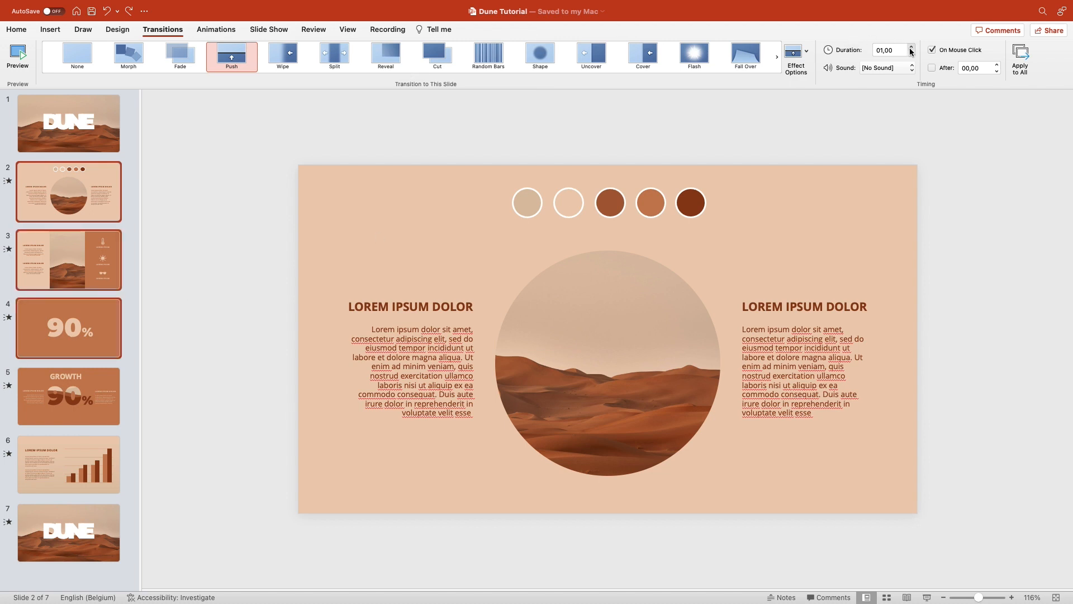
left_click(911, 47)
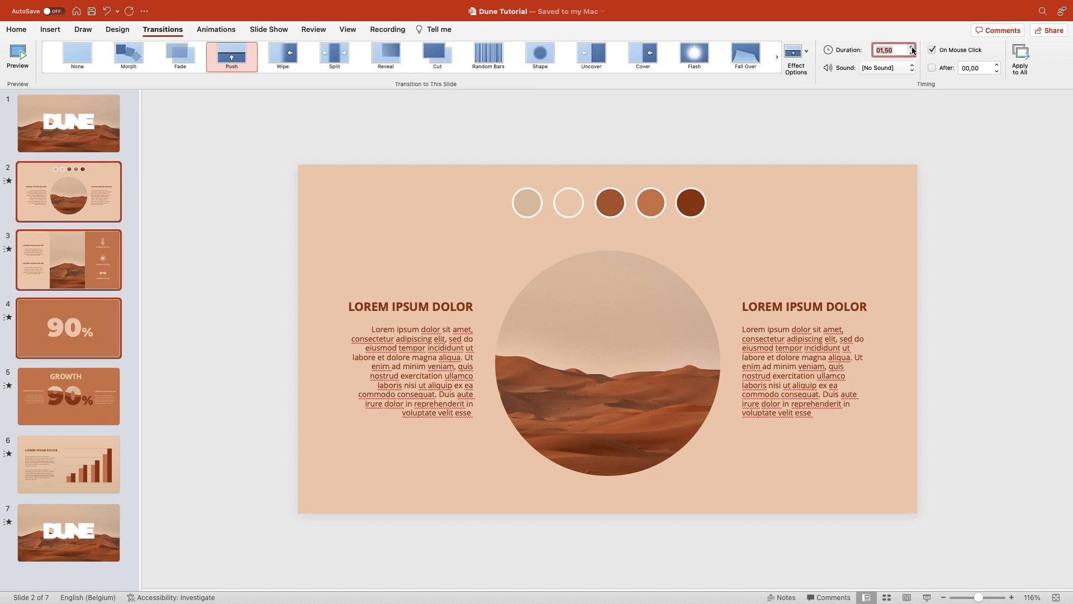